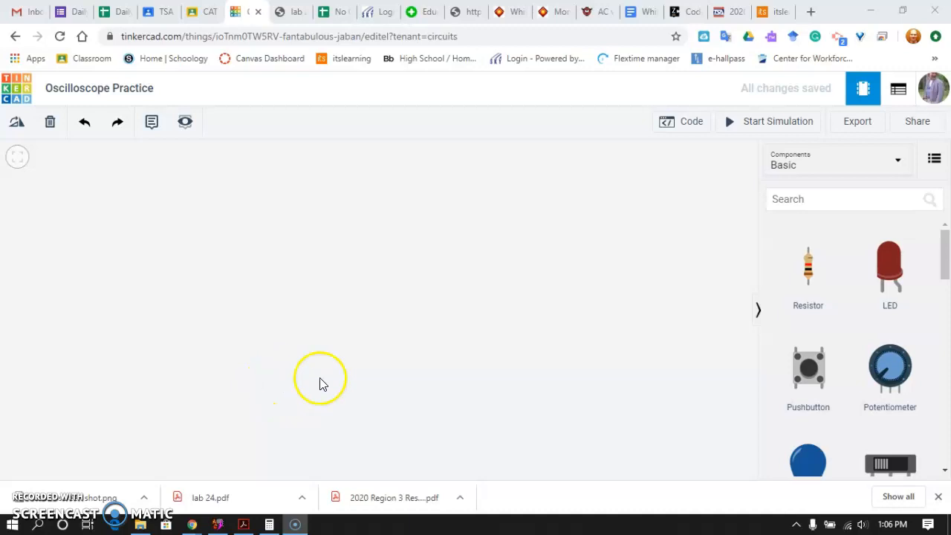
mouse_move(344, 215)
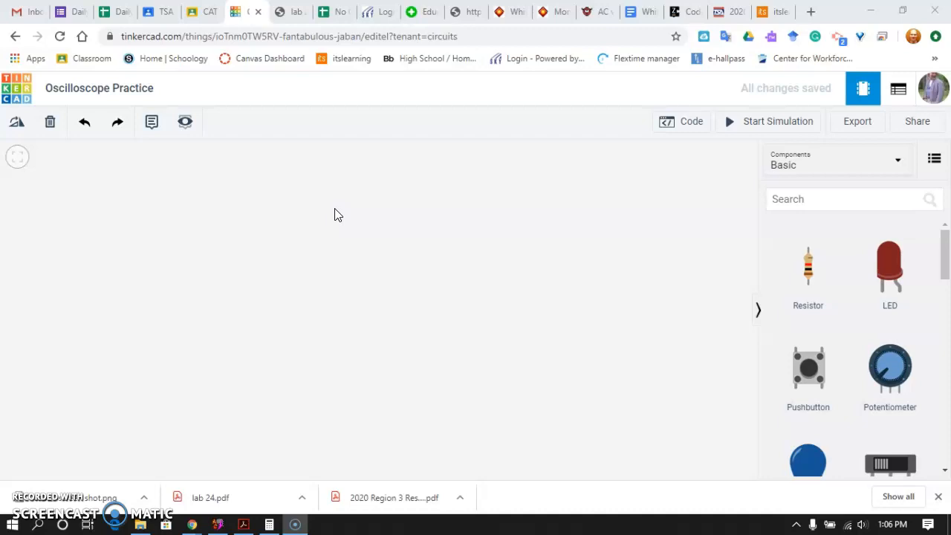
mouse_move(143, 178)
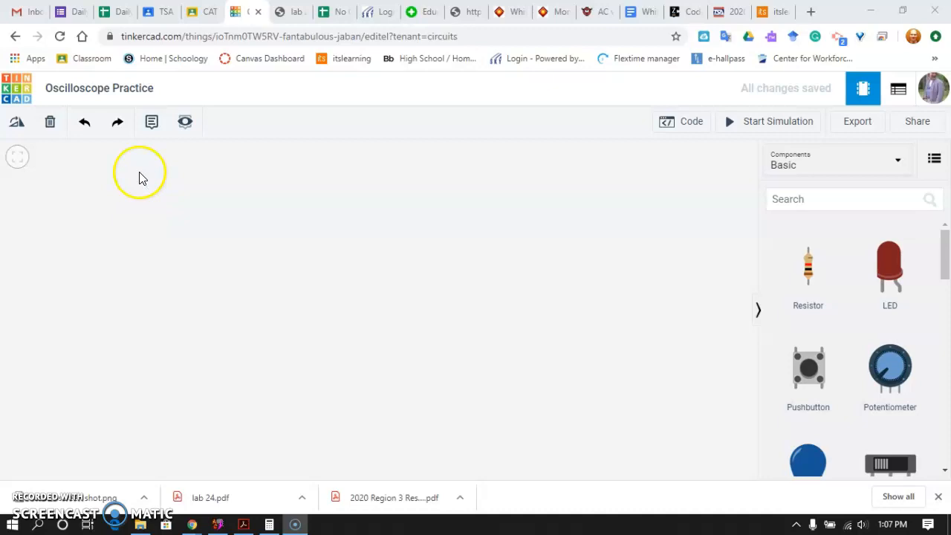
mouse_move(146, 270)
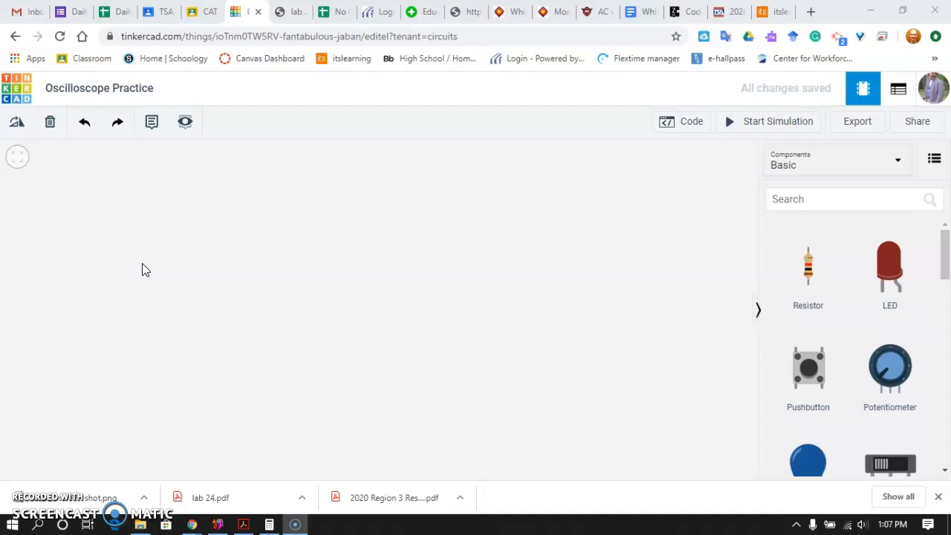
mouse_move(228, 251)
type("func")
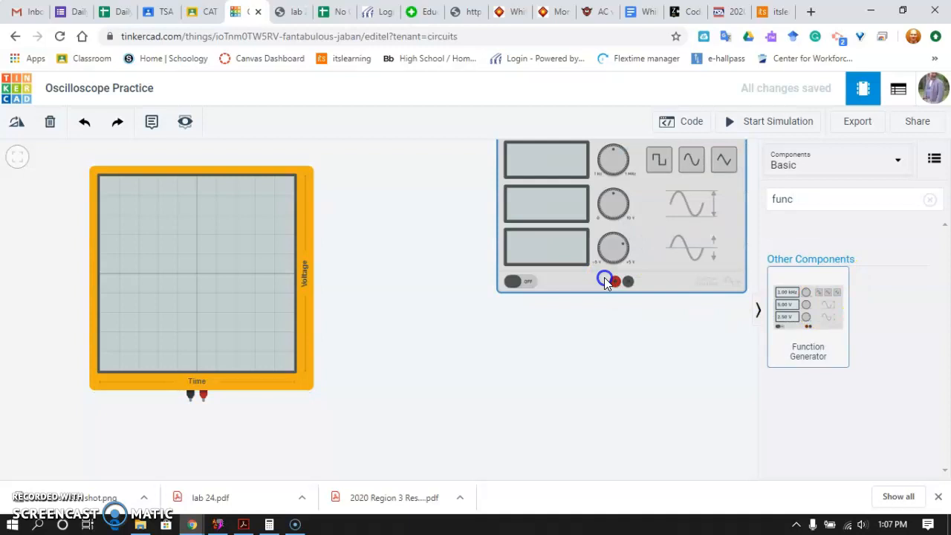
Step: Place a function generator on the workplane and check its 1000 Hz, 5 V square-wave settings
left_click(614, 280)
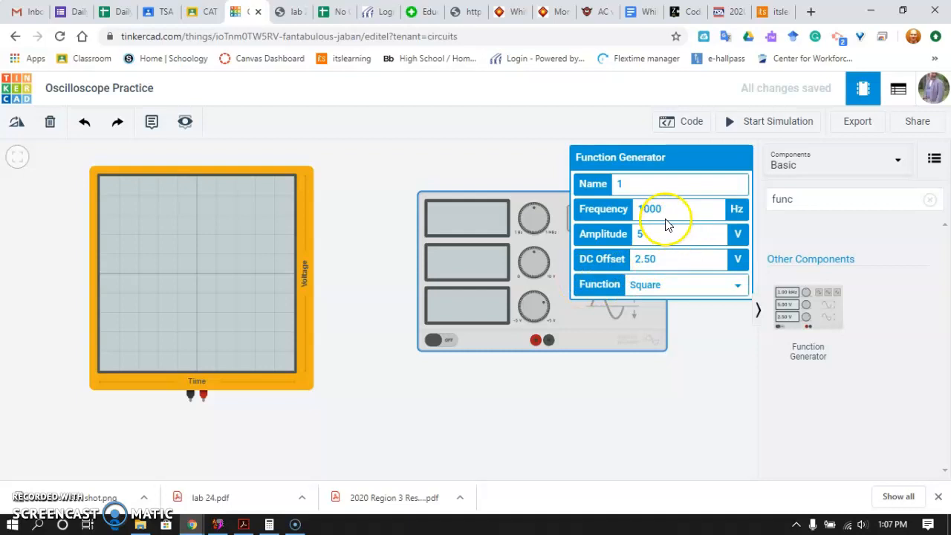
left_click(659, 234)
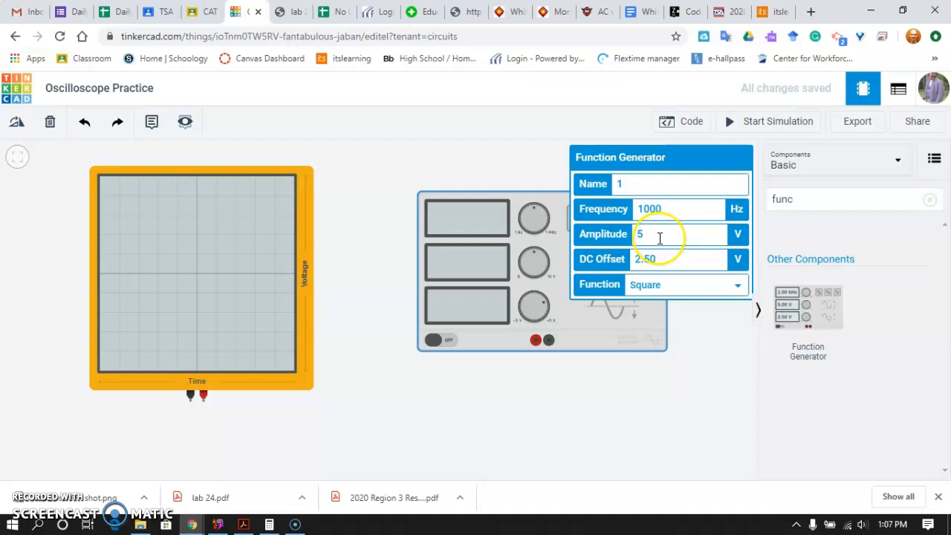
mouse_move(706, 419)
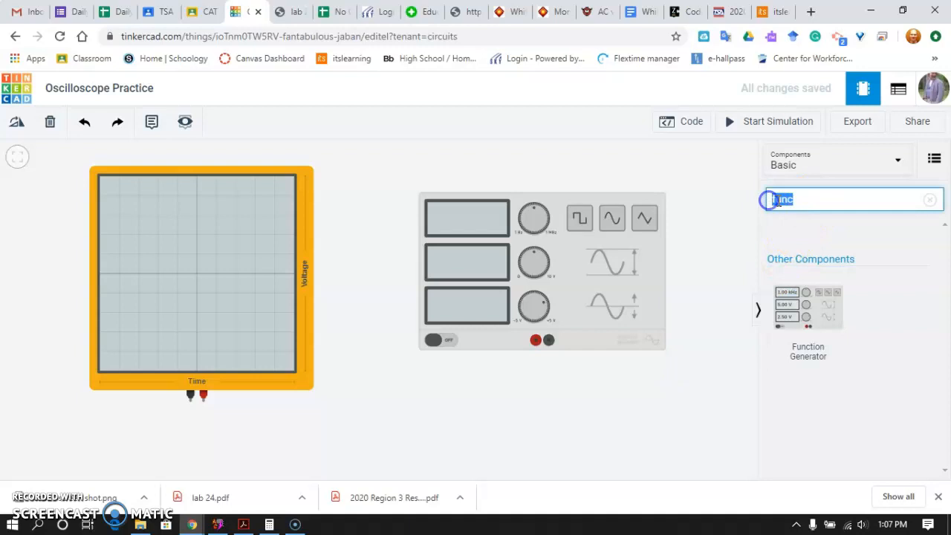
Step: Place a resistor below the generator, wire it across the terminals, and make the second wire black
type("resistor")
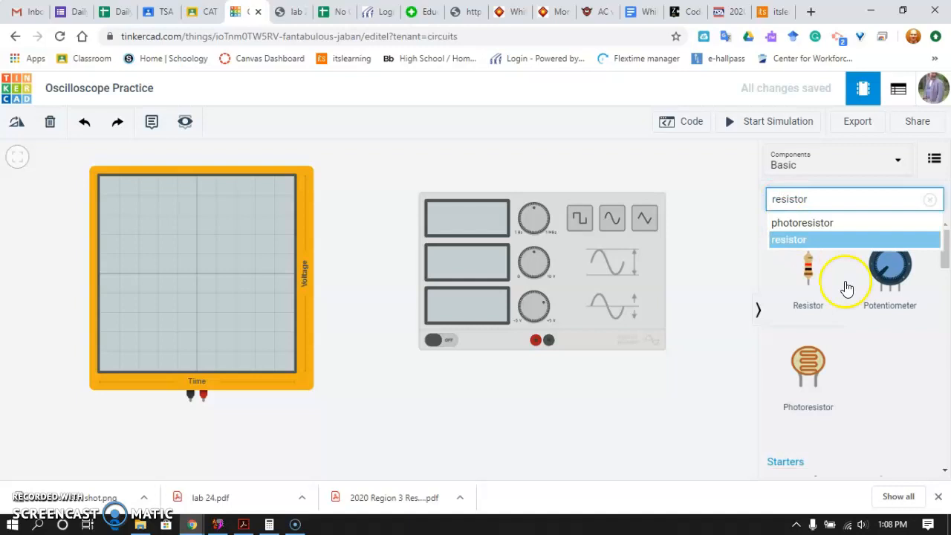
left_click_drag(808, 271, 549, 427)
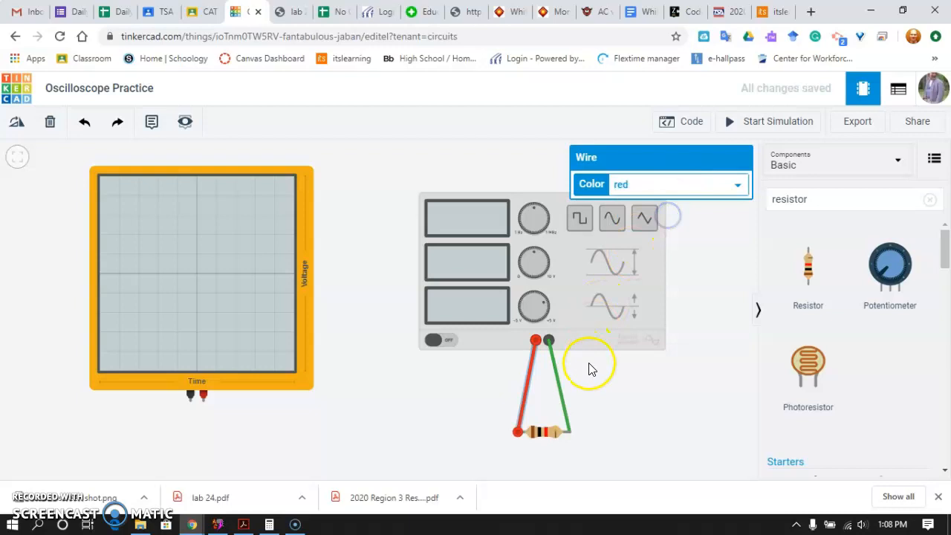
left_click(736, 184)
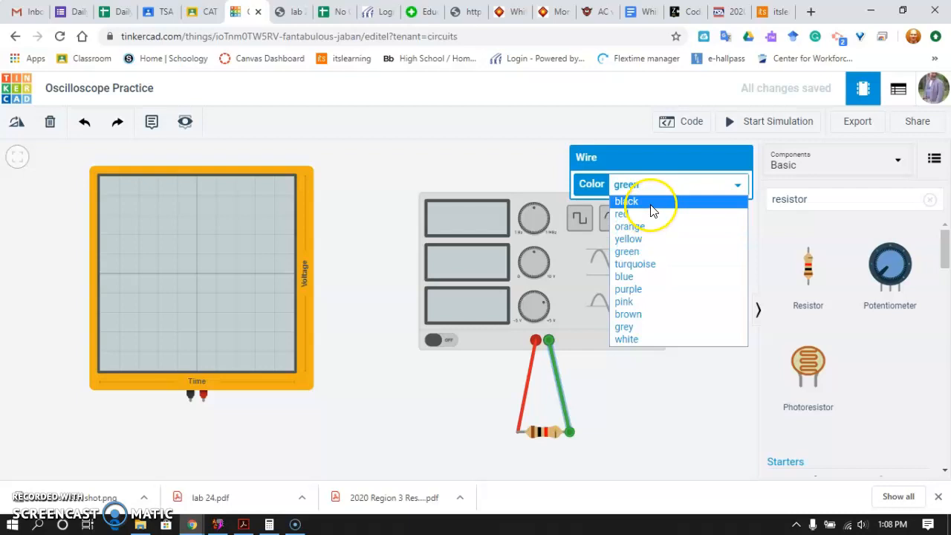
left_click(627, 201)
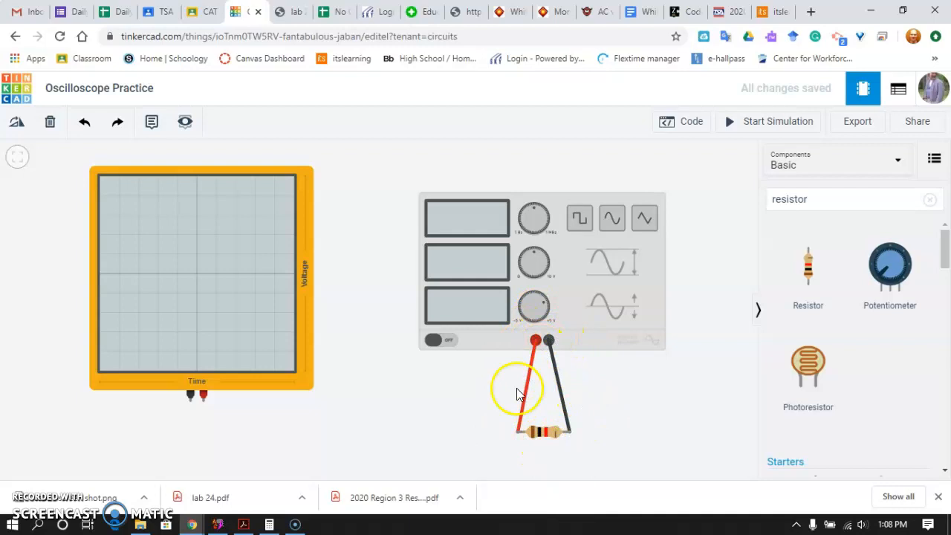
mouse_move(565, 288)
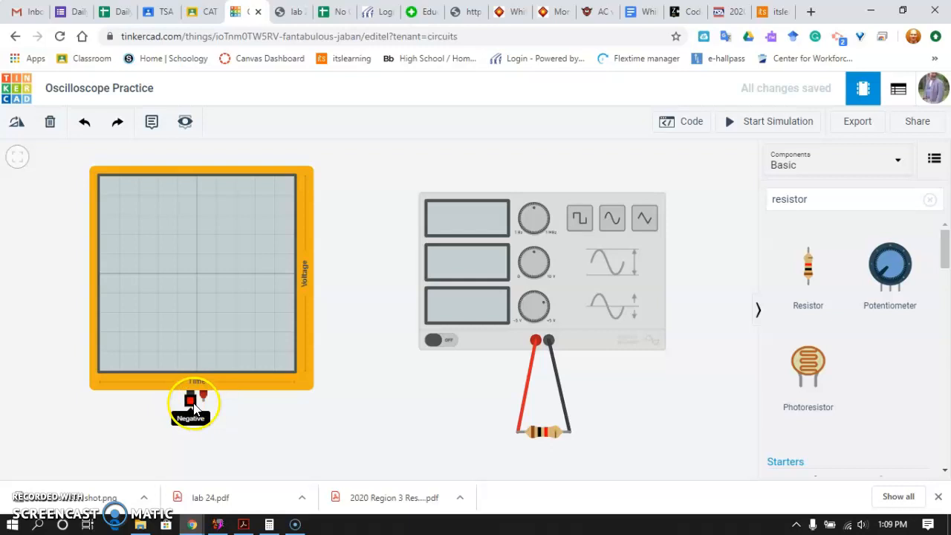
Step: Wire the oscilloscope's negative probe to the resistor
left_click_drag(193, 404, 203, 437)
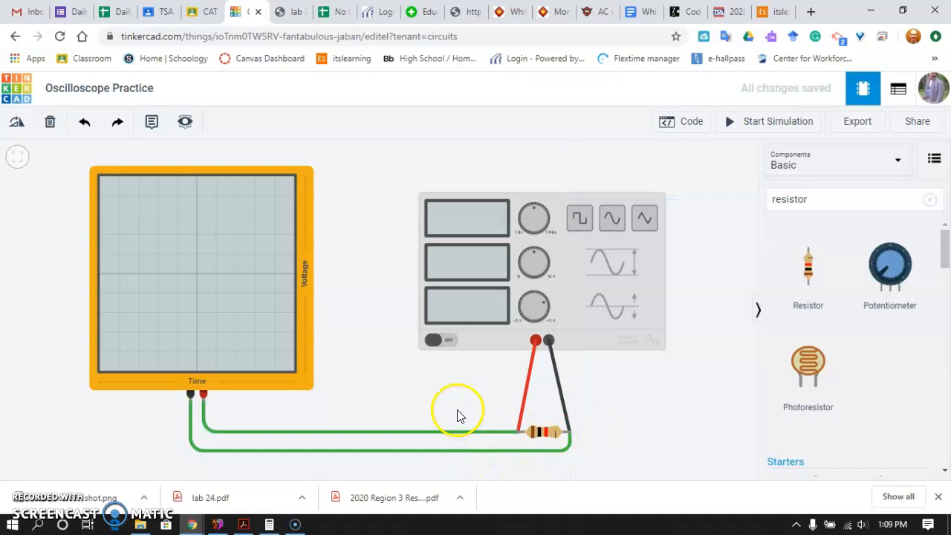
mouse_move(351, 386)
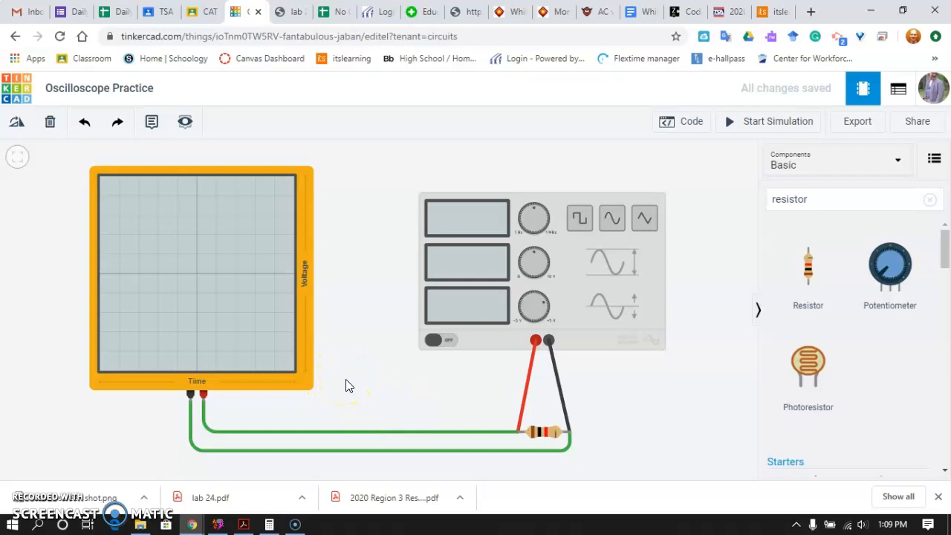
mouse_move(731, 124)
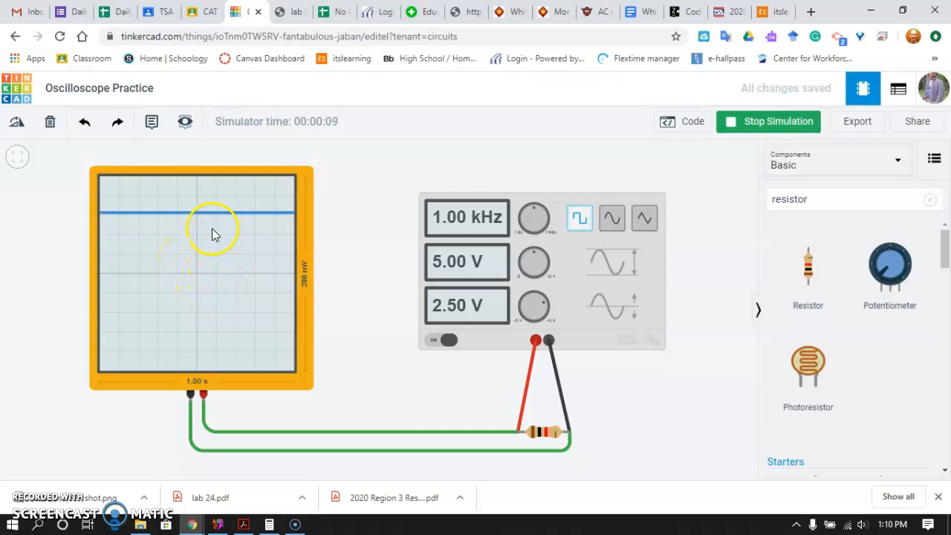
mouse_move(164, 256)
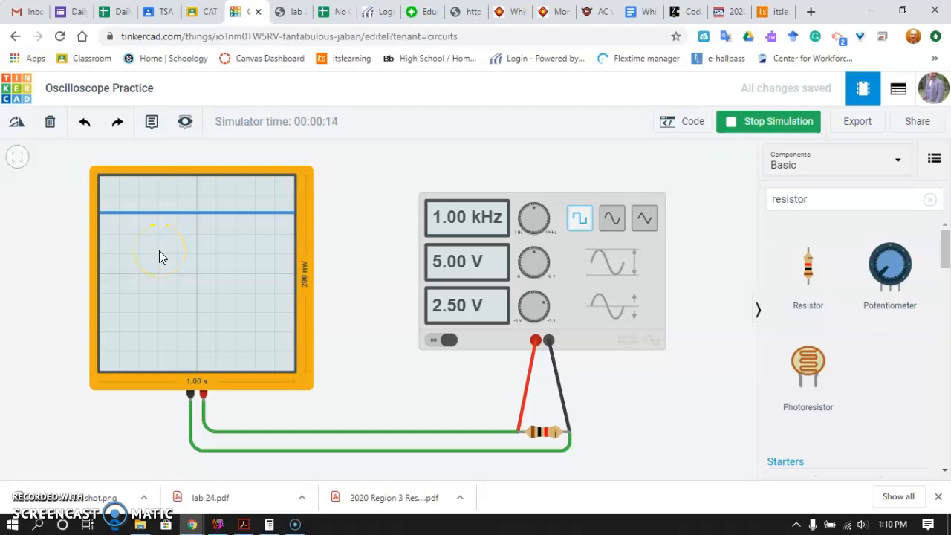
Step: Select the running function generator to show its 1.00 kHz, 5.00 V, 2.50 V settings
left_click(541, 272)
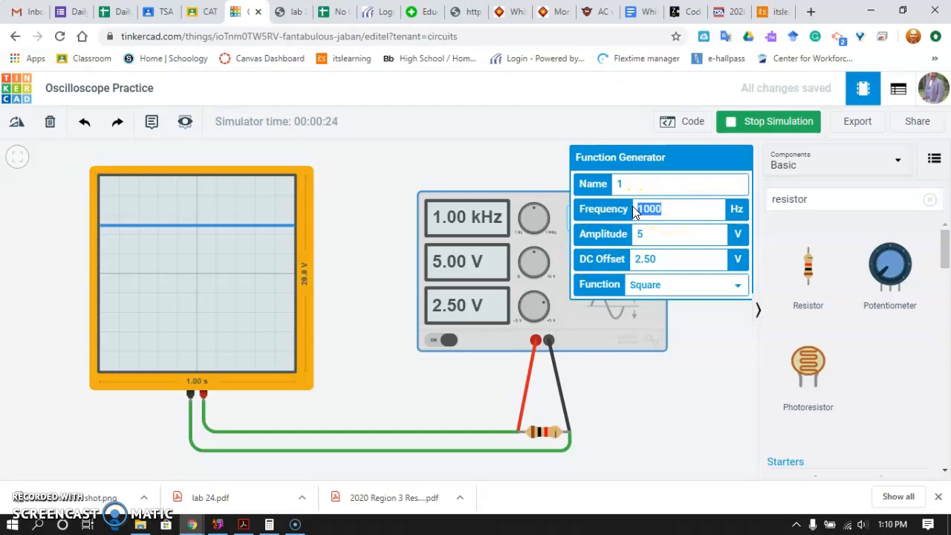
Step: Enter 5 Hz as the generator's frequency
type("5")
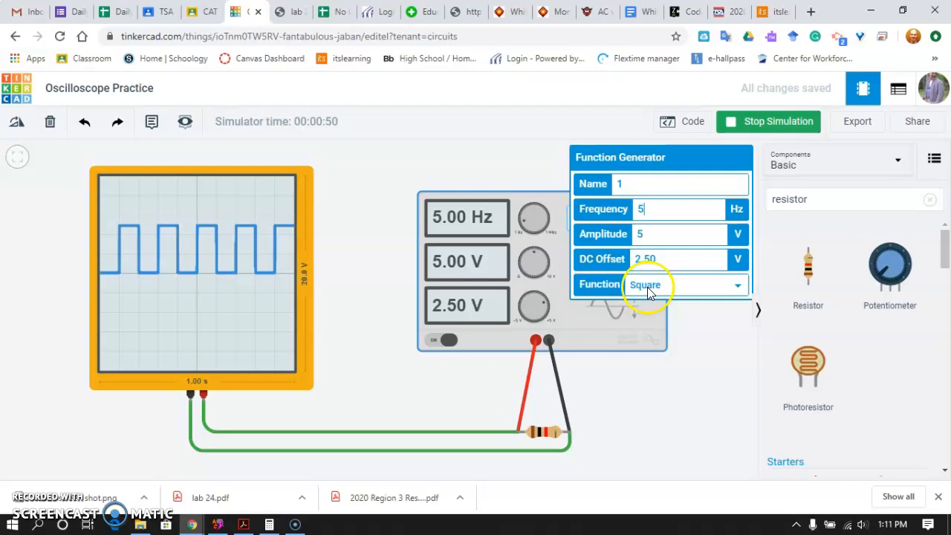
mouse_move(102, 280)
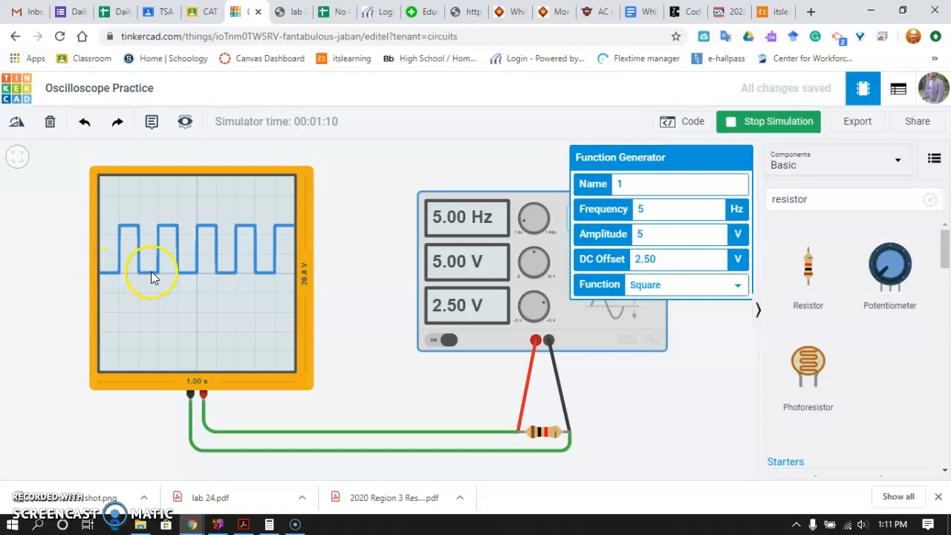
mouse_move(184, 387)
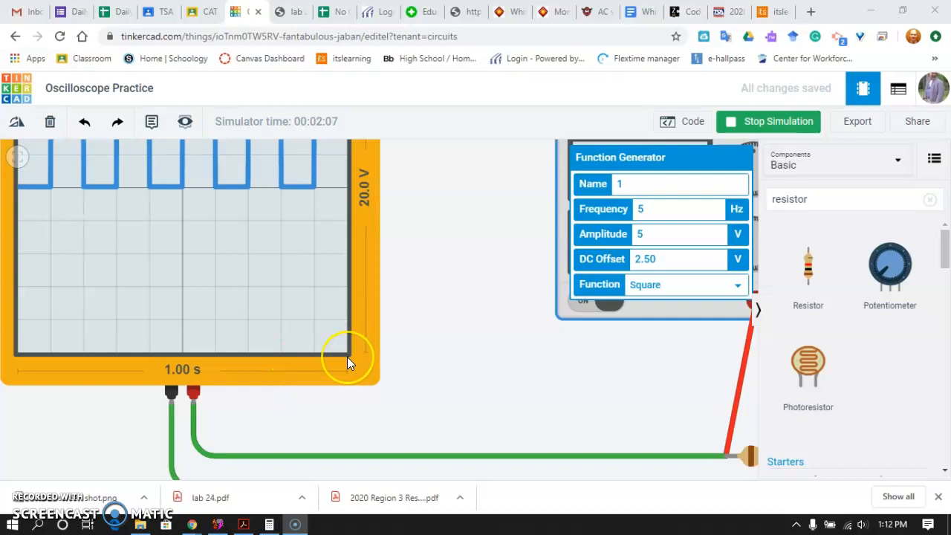
mouse_move(229, 364)
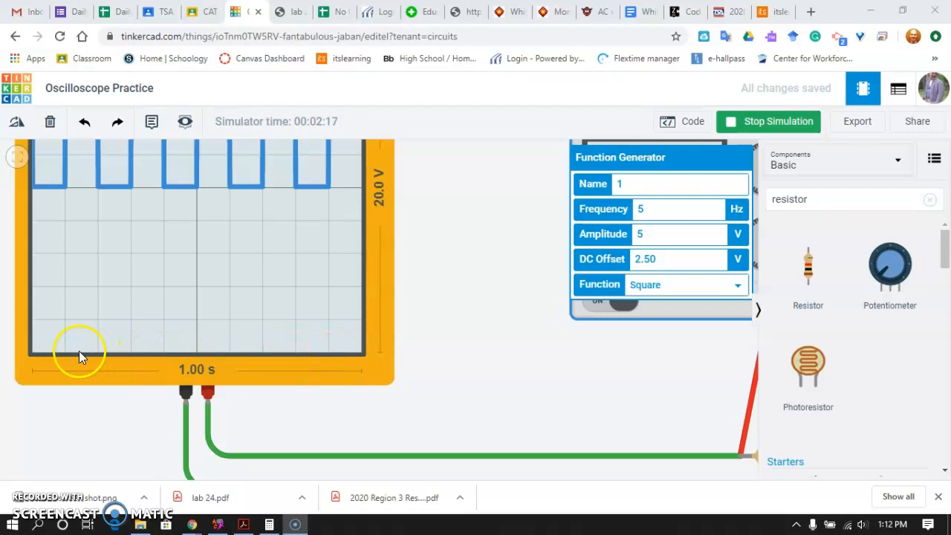
mouse_move(230, 350)
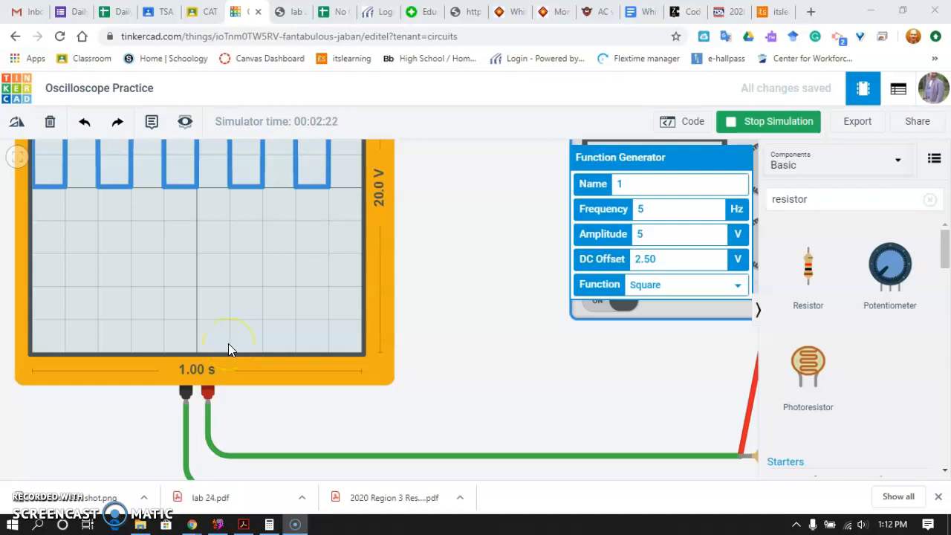
mouse_move(52, 347)
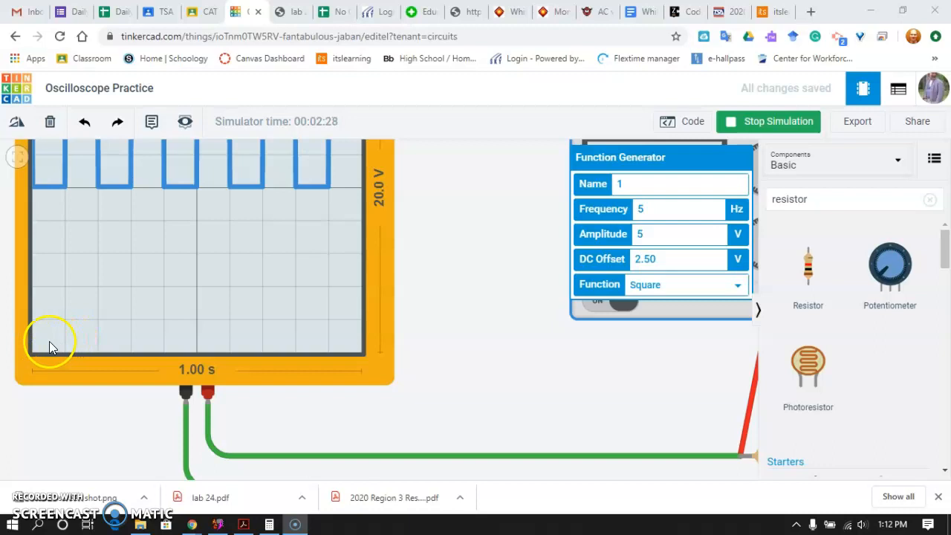
mouse_move(171, 356)
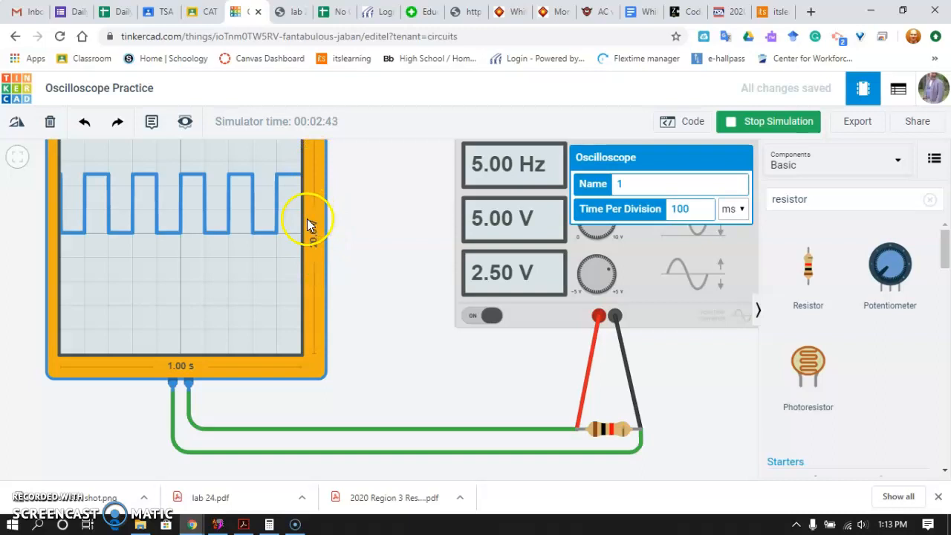
mouse_move(307, 141)
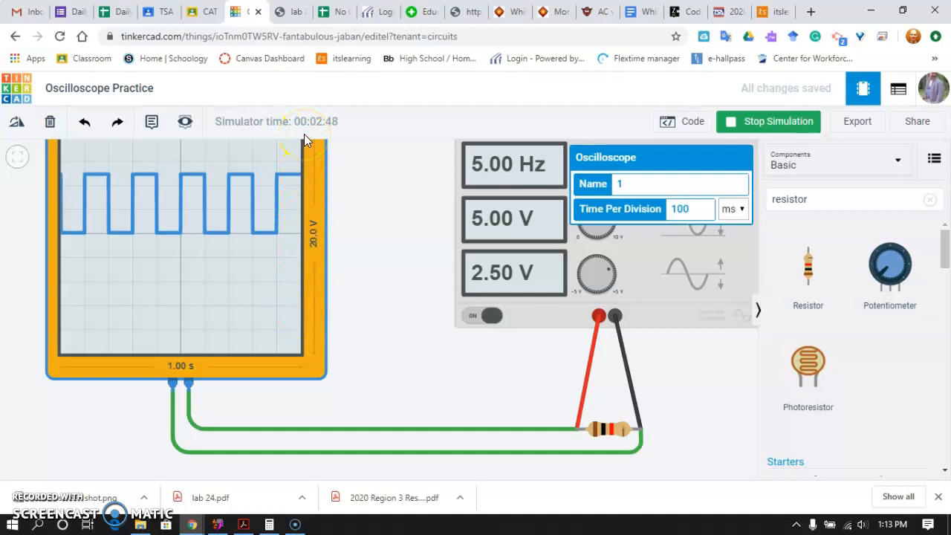
mouse_move(289, 321)
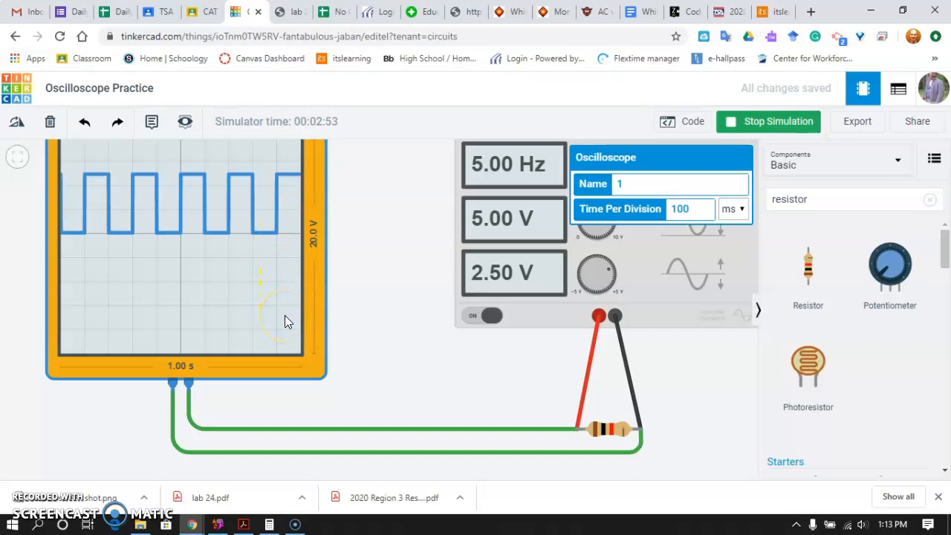
mouse_move(289, 225)
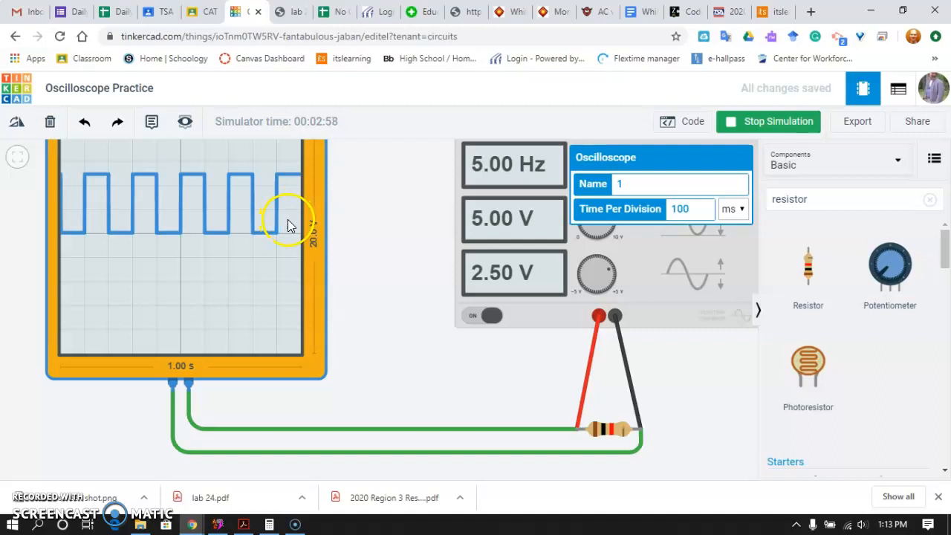
mouse_move(284, 180)
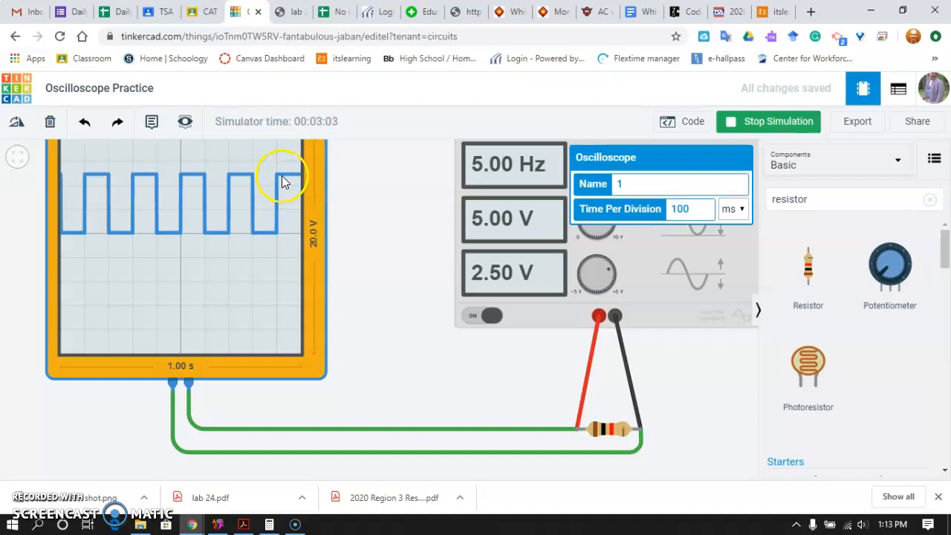
mouse_move(289, 234)
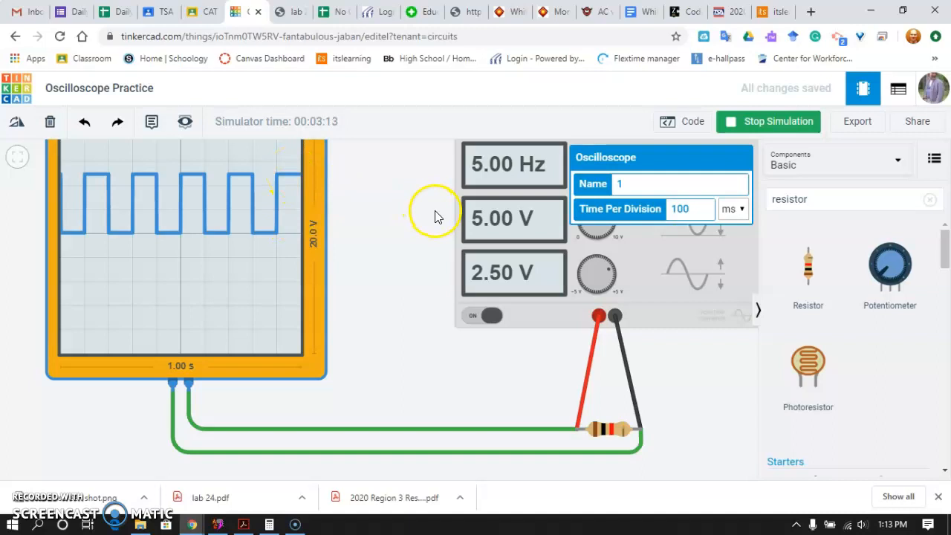
mouse_move(268, 240)
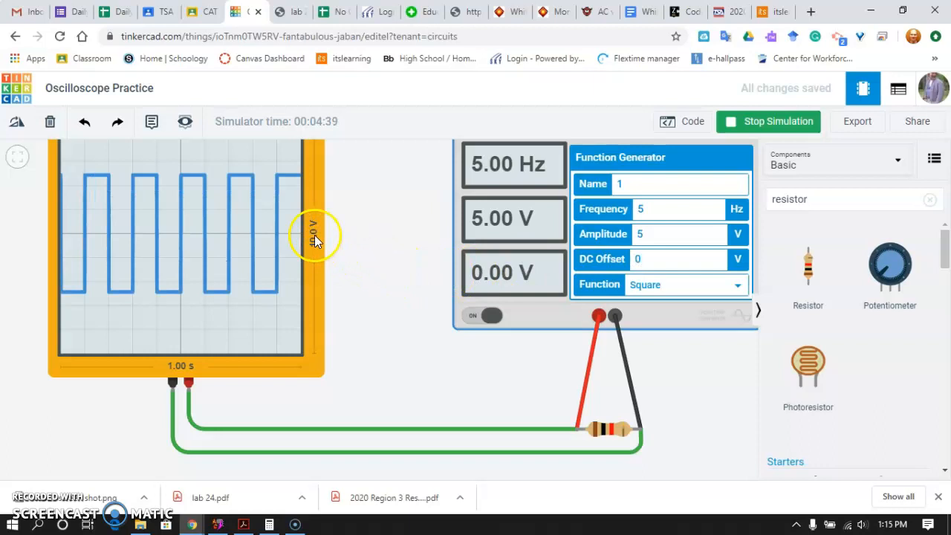
mouse_move(270, 236)
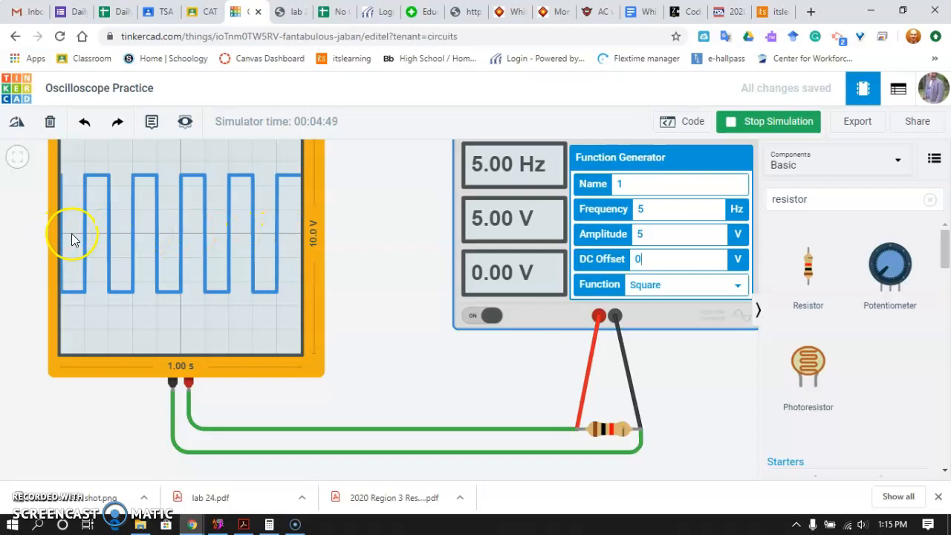
mouse_move(296, 250)
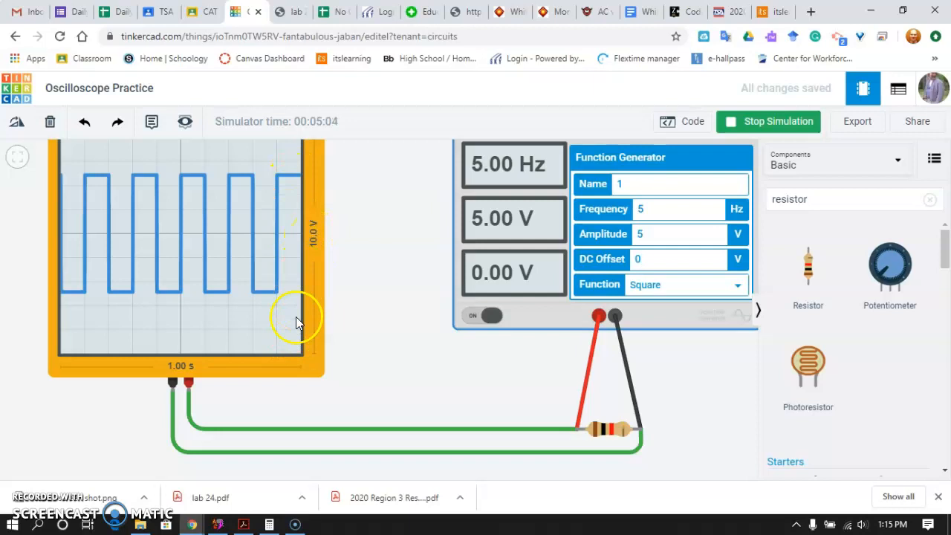
mouse_move(290, 341)
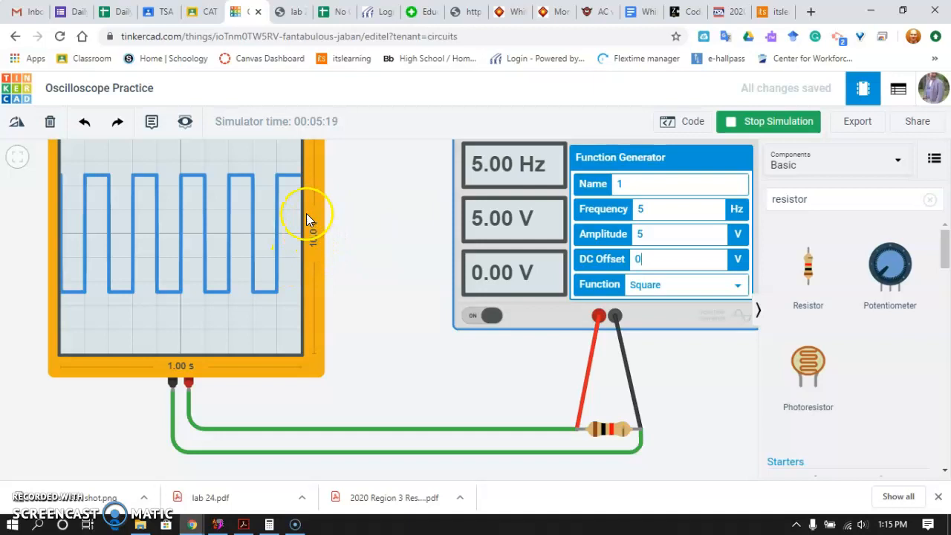
mouse_move(294, 223)
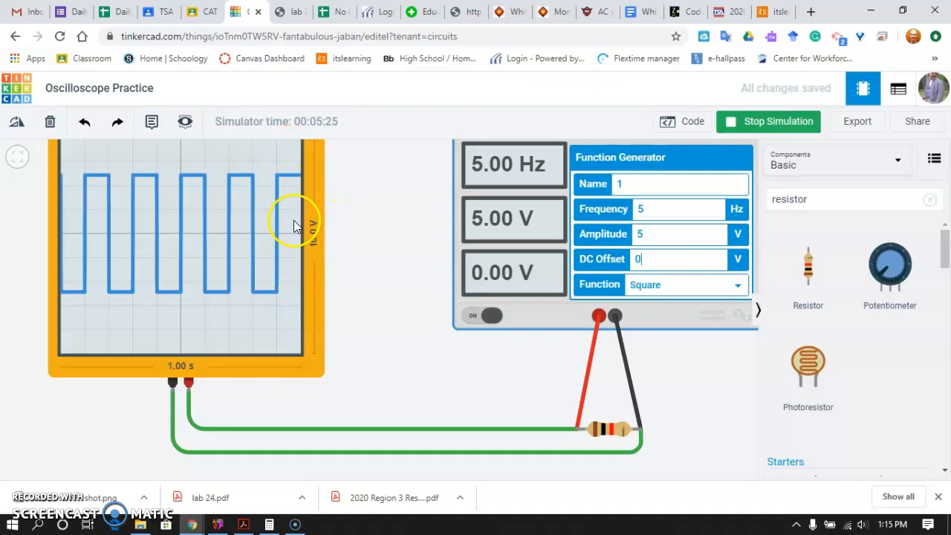
mouse_move(290, 272)
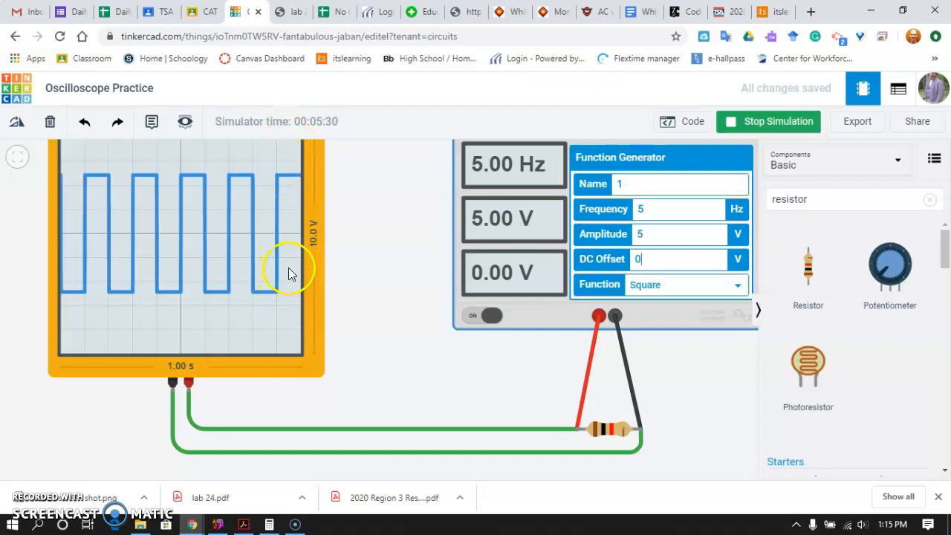
mouse_move(290, 293)
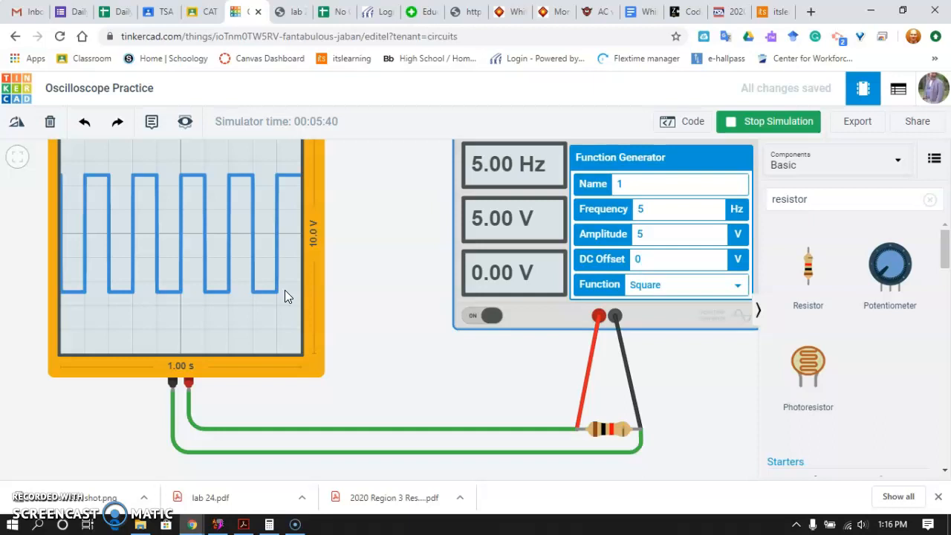
mouse_move(385, 240)
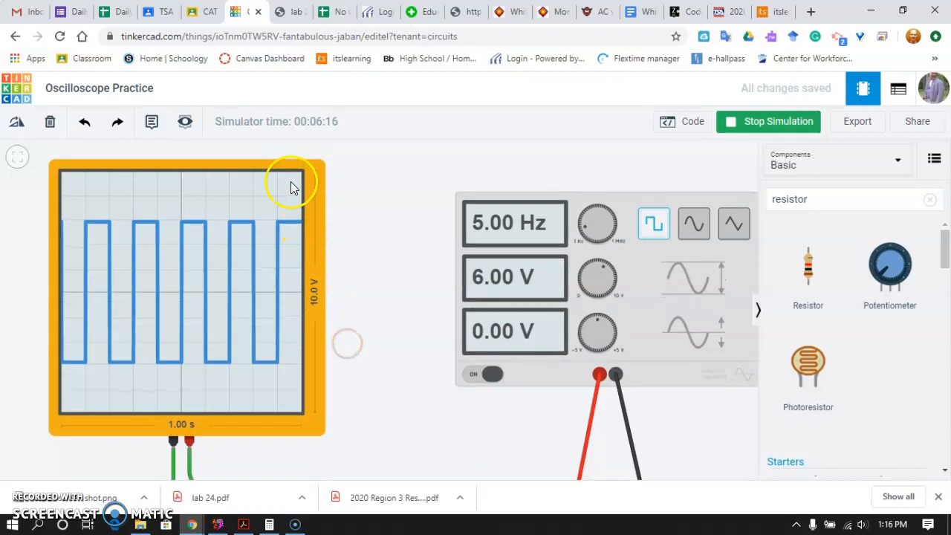
mouse_move(292, 310)
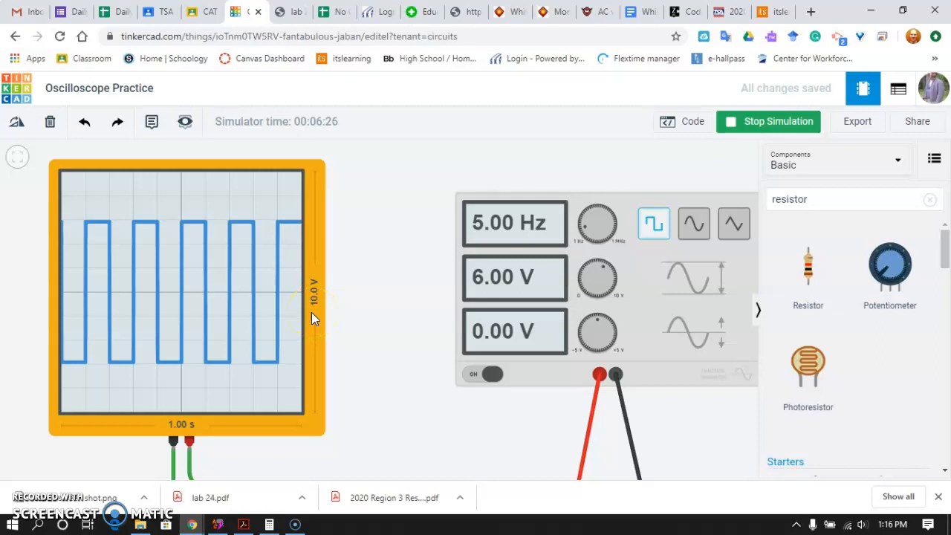
mouse_move(290, 342)
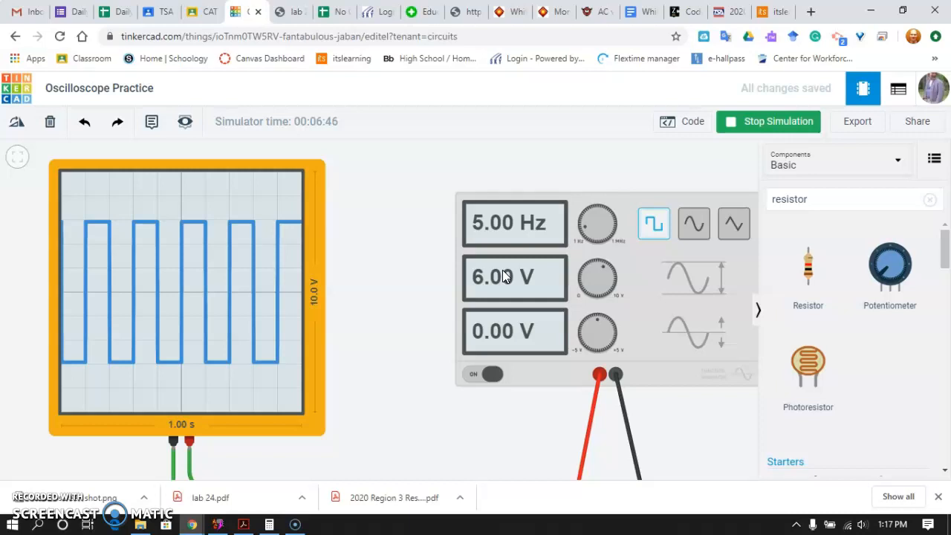
Step: Switch the generator to a triangle wave, giving a 5 Hz, 6 V triangle trace
left_click(734, 223)
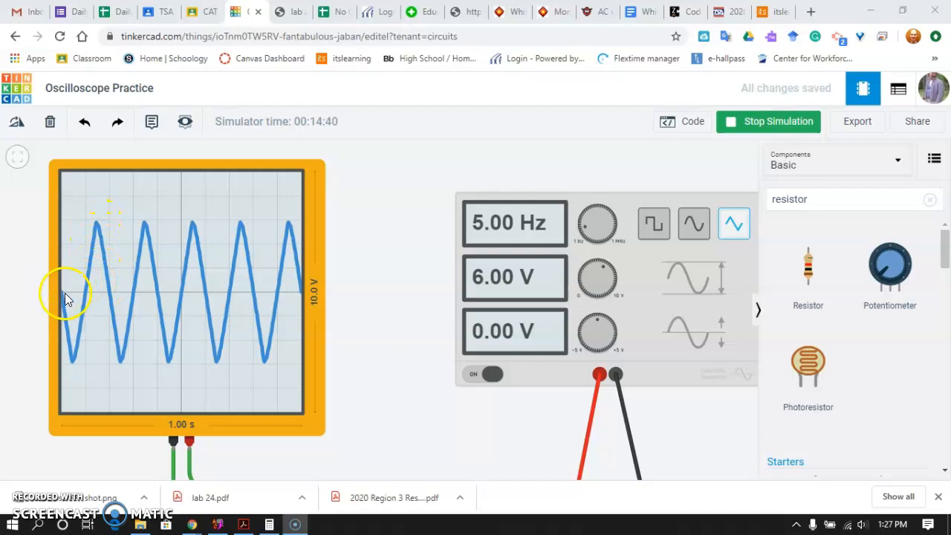
mouse_move(108, 324)
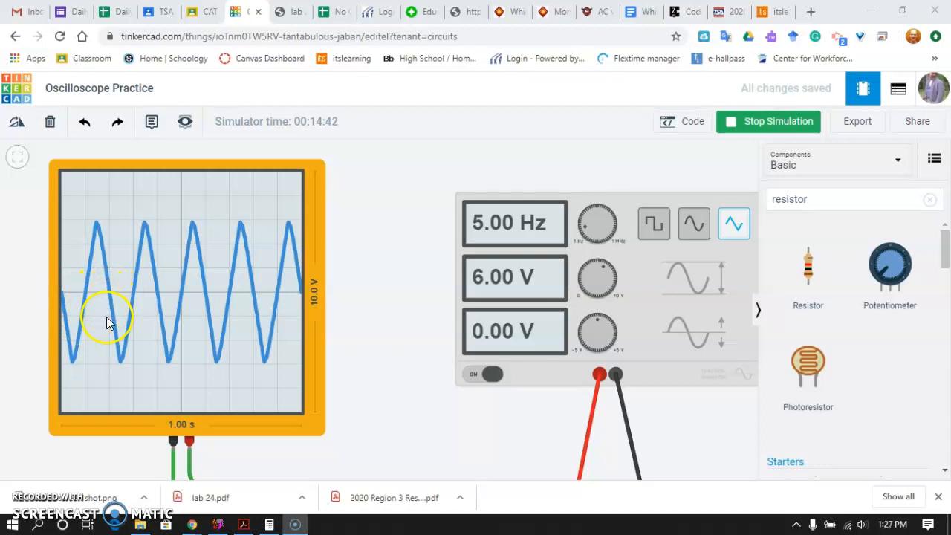
mouse_move(210, 294)
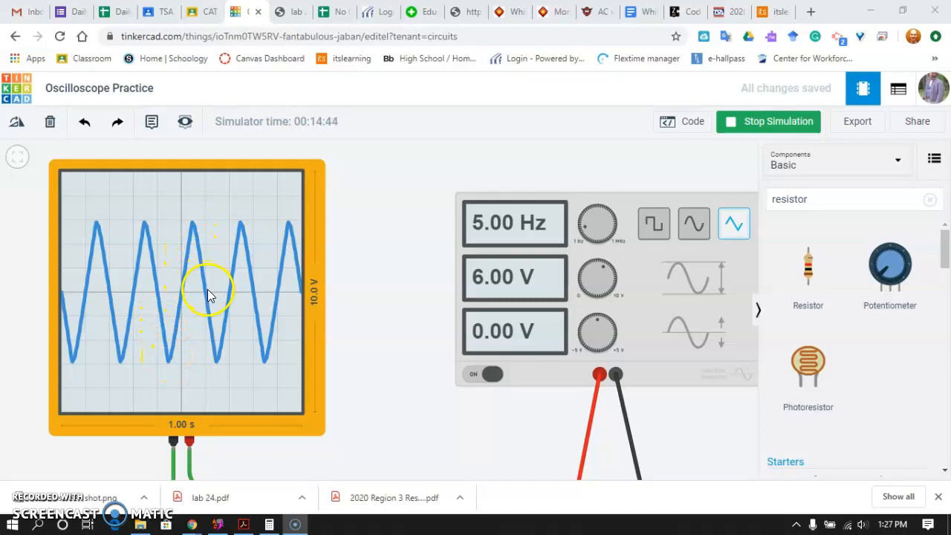
mouse_move(67, 371)
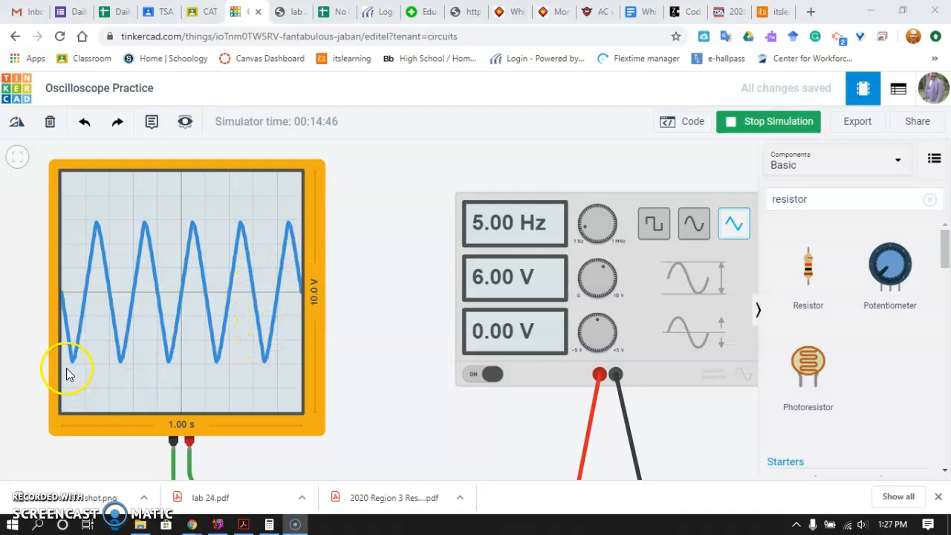
mouse_move(180, 260)
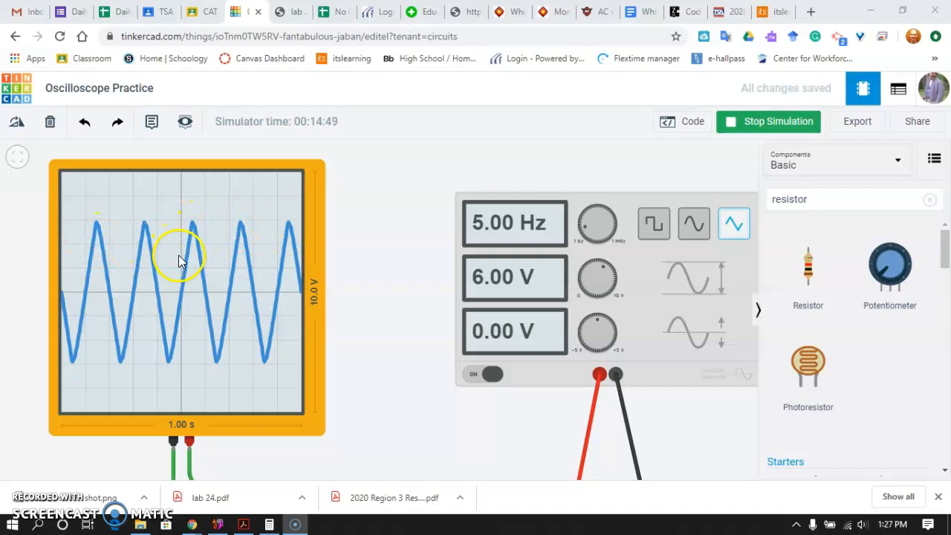
Step: Switch the generator to a sine wave for a smooth 5 Hz, 6 V trace
left_click(693, 223)
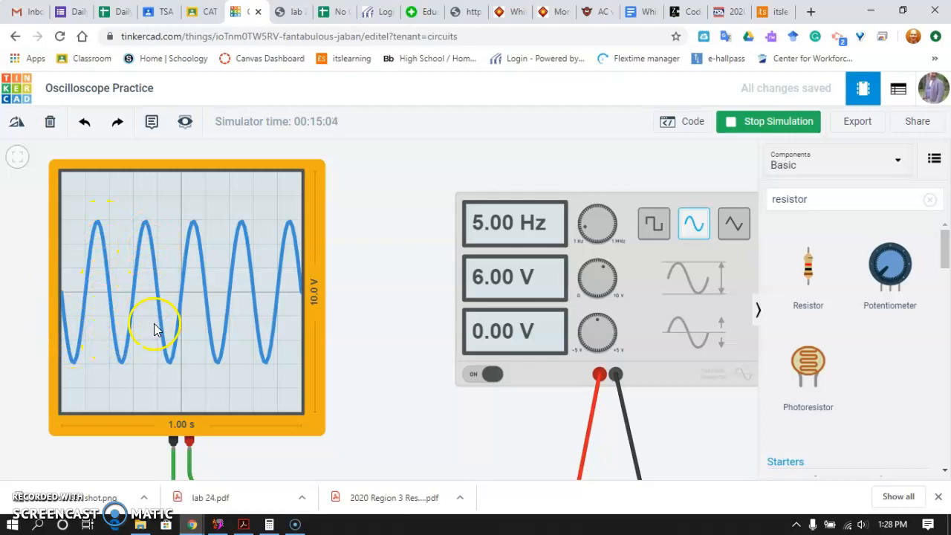
mouse_move(126, 239)
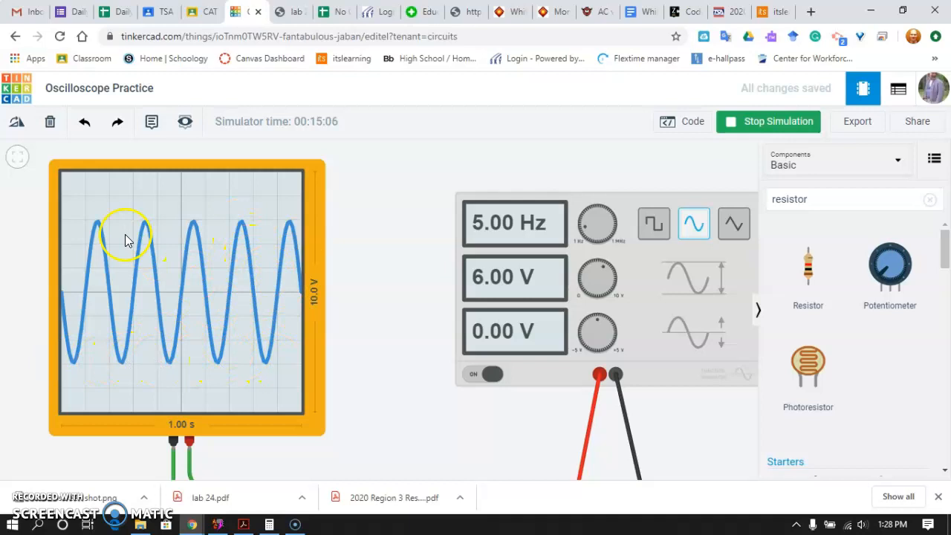
left_click(186, 297)
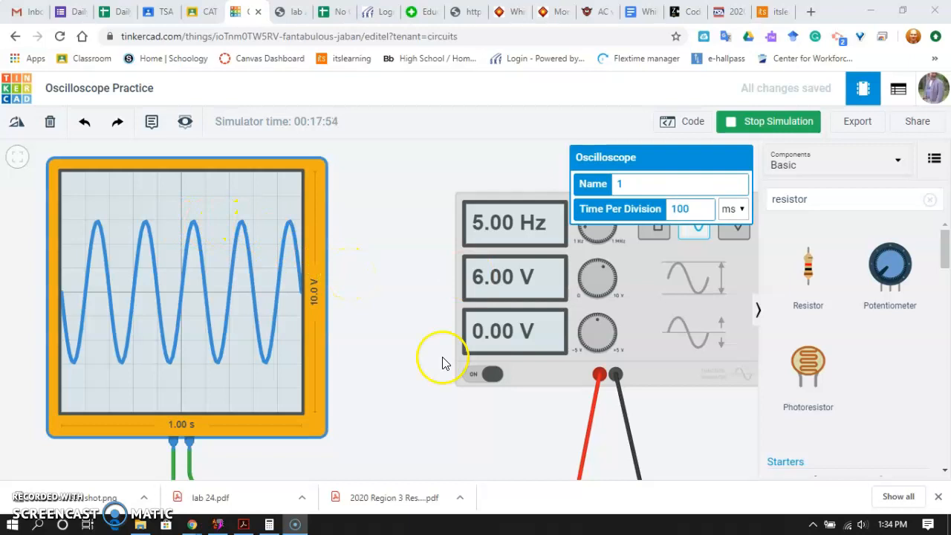
mouse_move(584, 276)
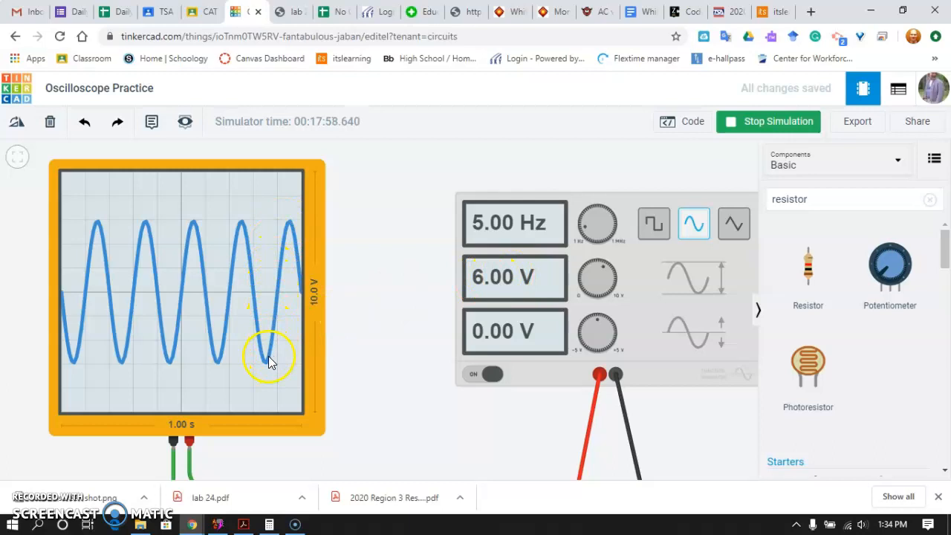
mouse_move(296, 256)
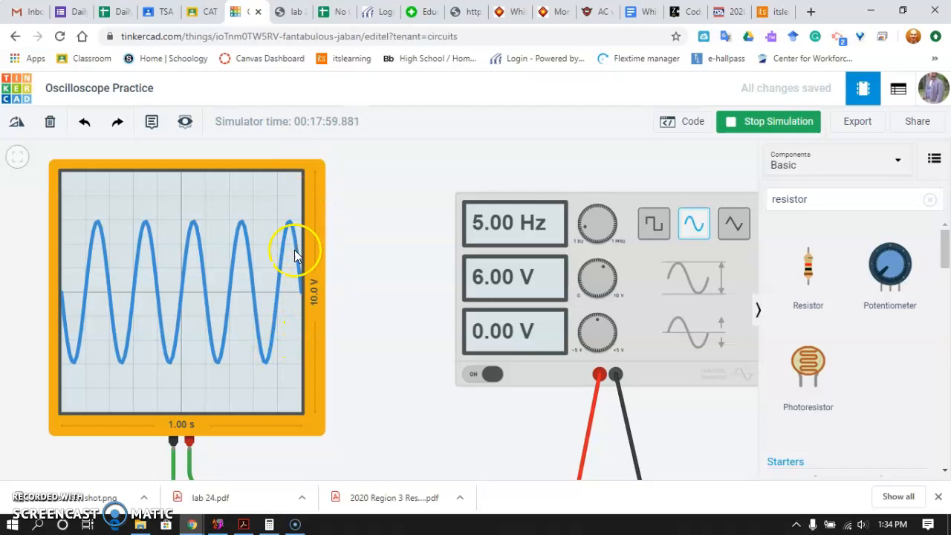
mouse_move(297, 385)
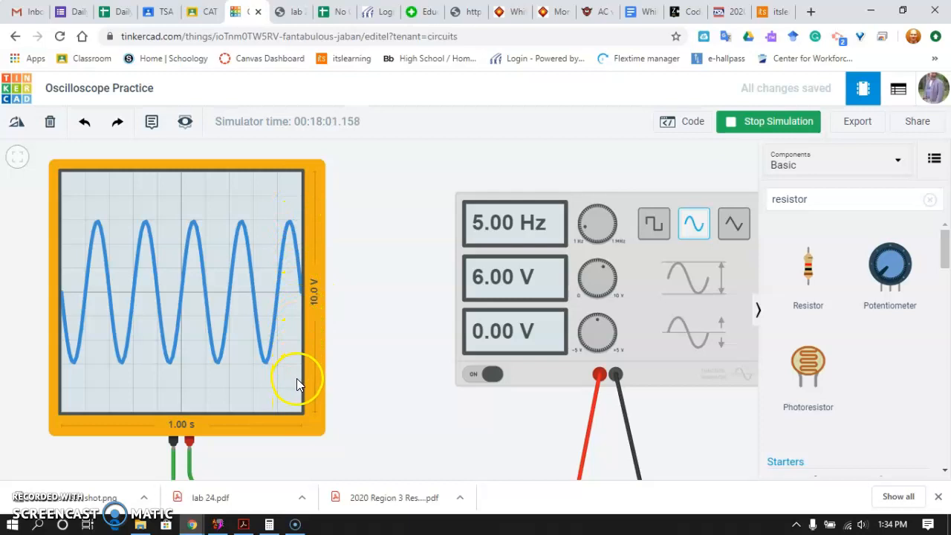
mouse_move(293, 287)
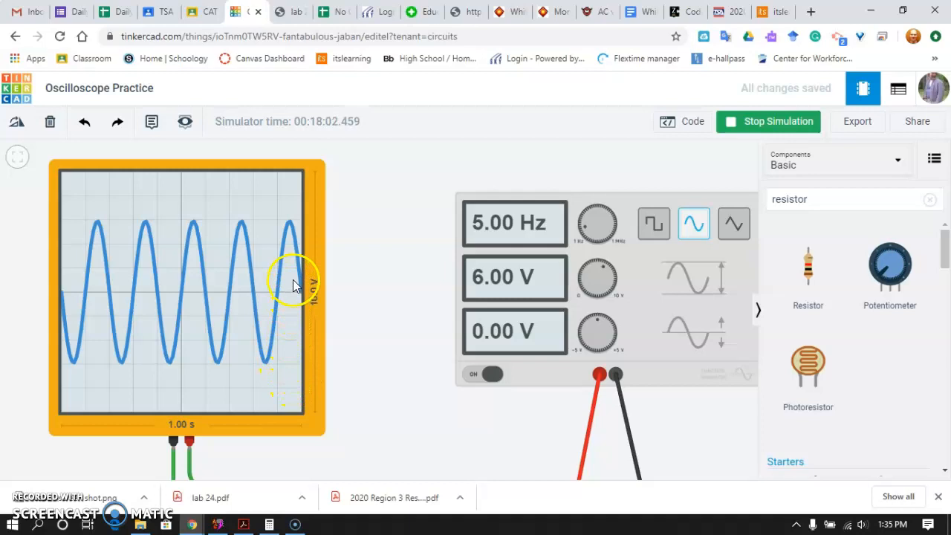
mouse_move(290, 368)
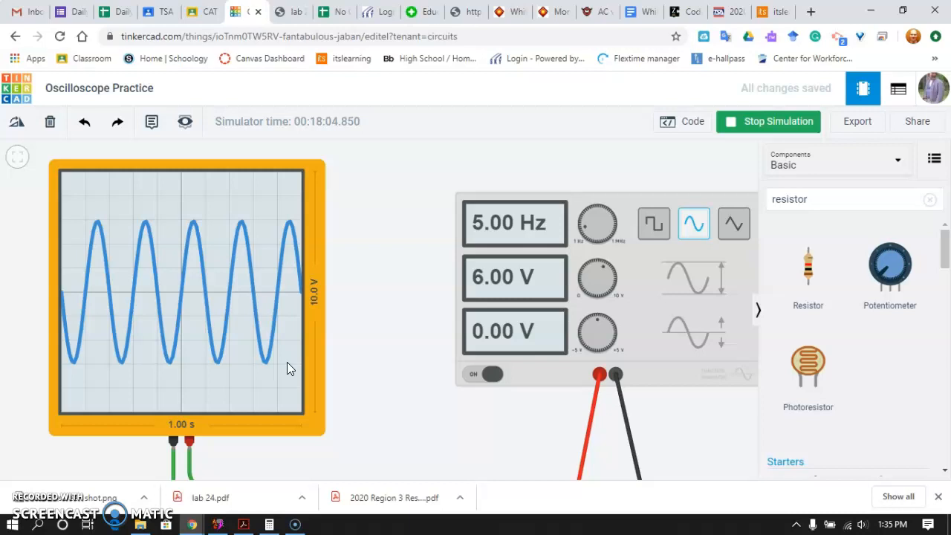
mouse_move(653, 223)
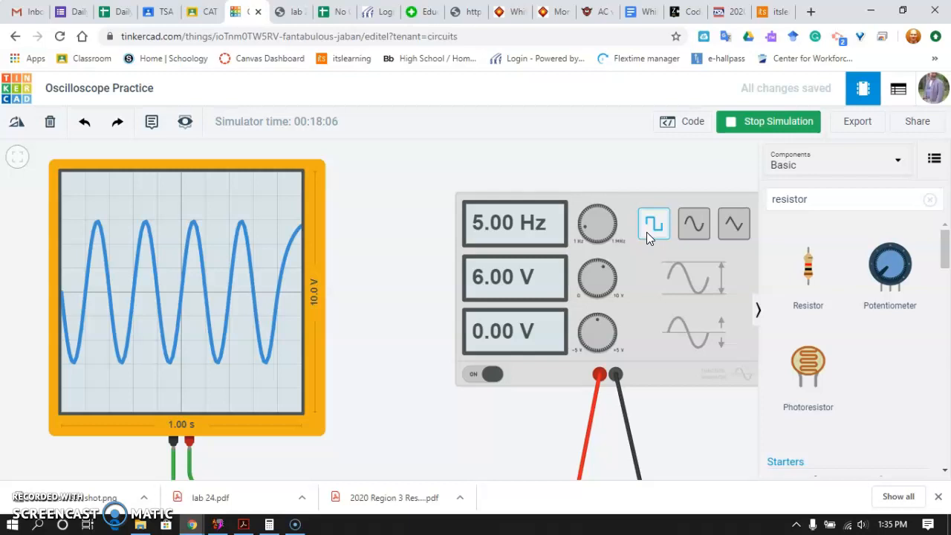
Step: Cycle the generator output through square and sine, ending on a 5 Hz triangle wave
left_click(653, 223)
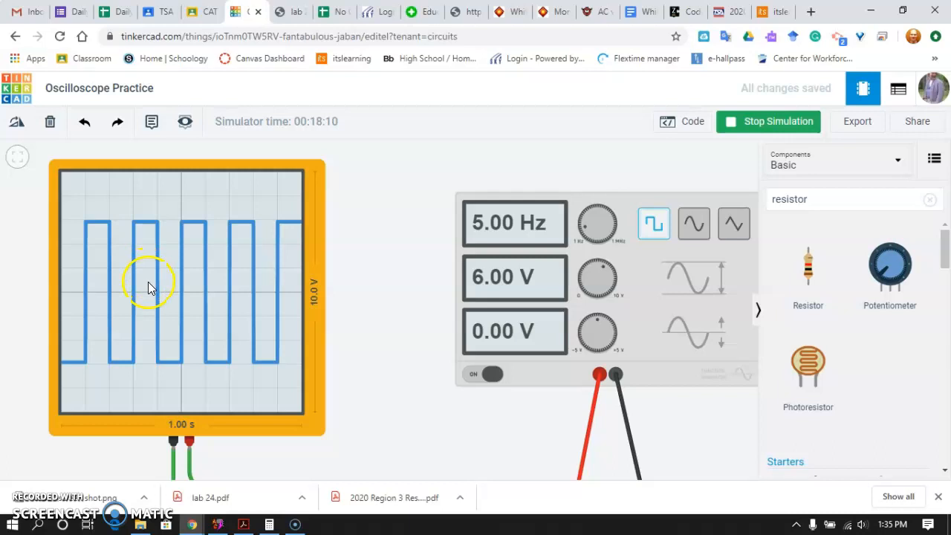
left_click(694, 223)
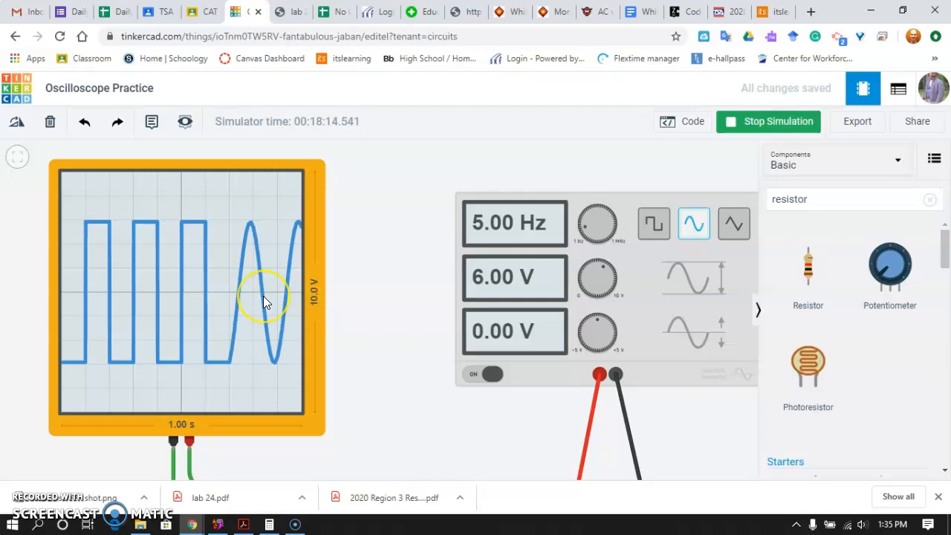
left_click(734, 223)
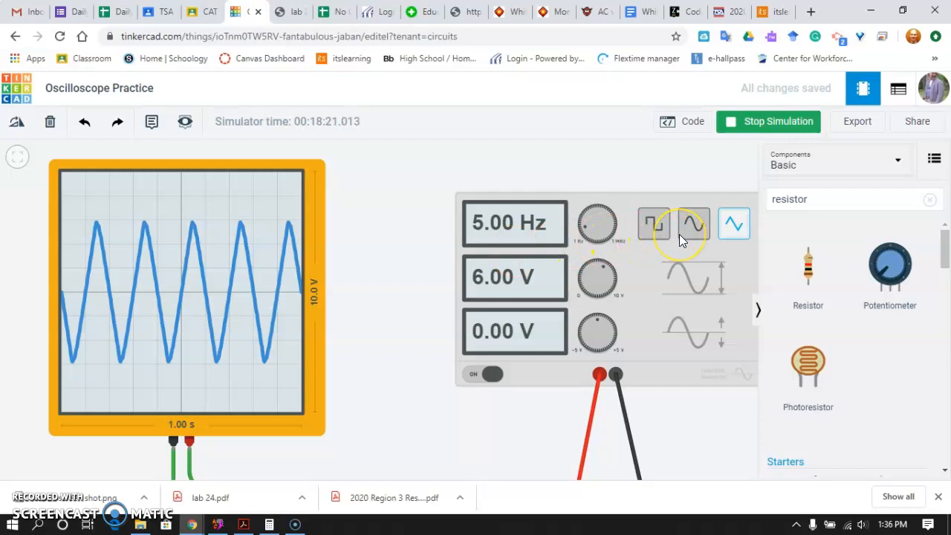
mouse_move(209, 367)
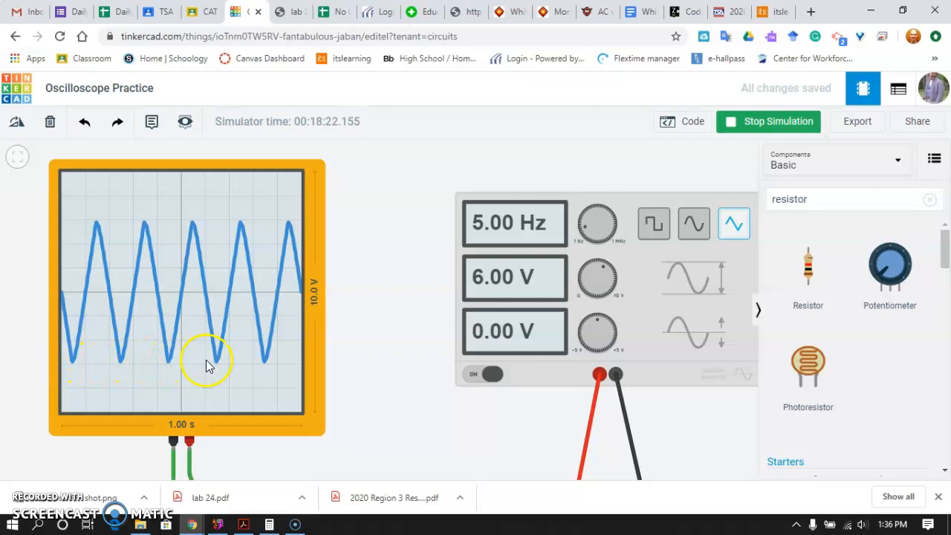
mouse_move(279, 364)
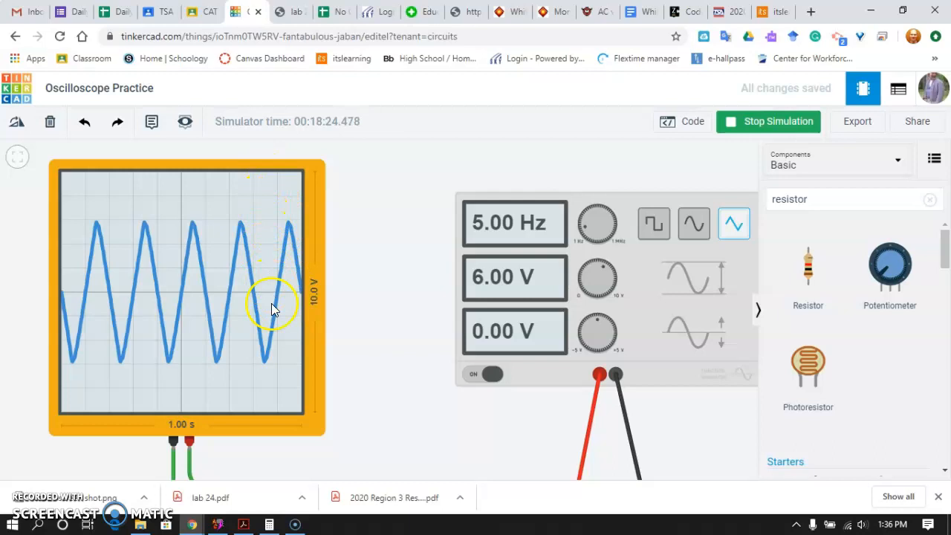
mouse_move(383, 372)
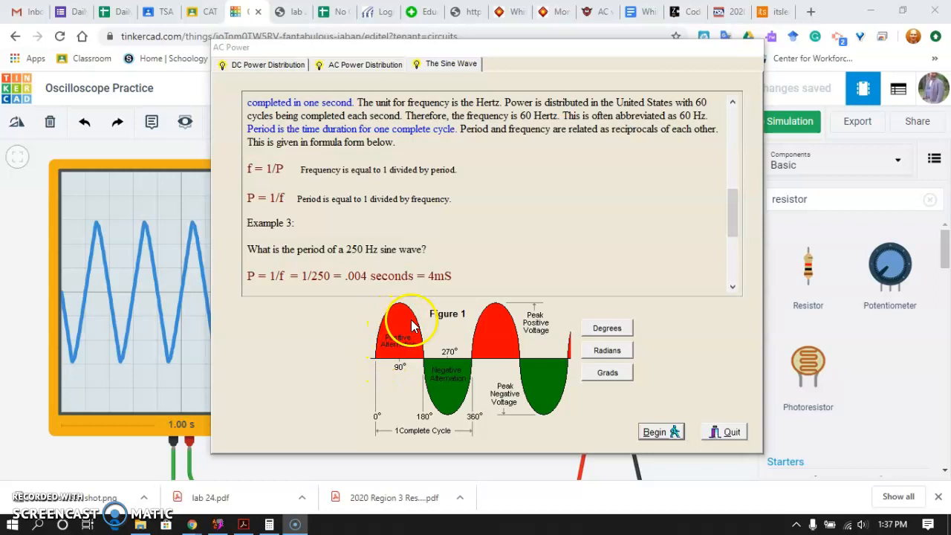
mouse_move(437, 427)
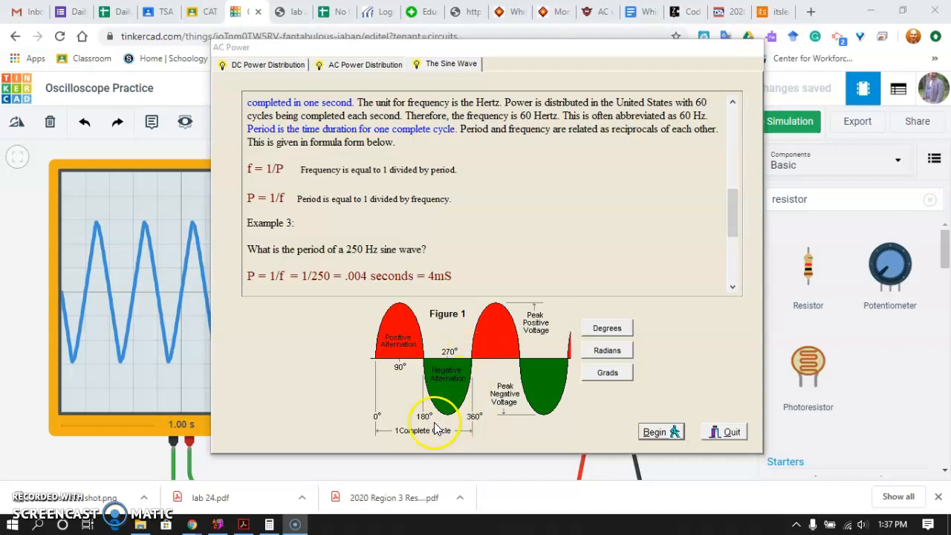
mouse_move(465, 422)
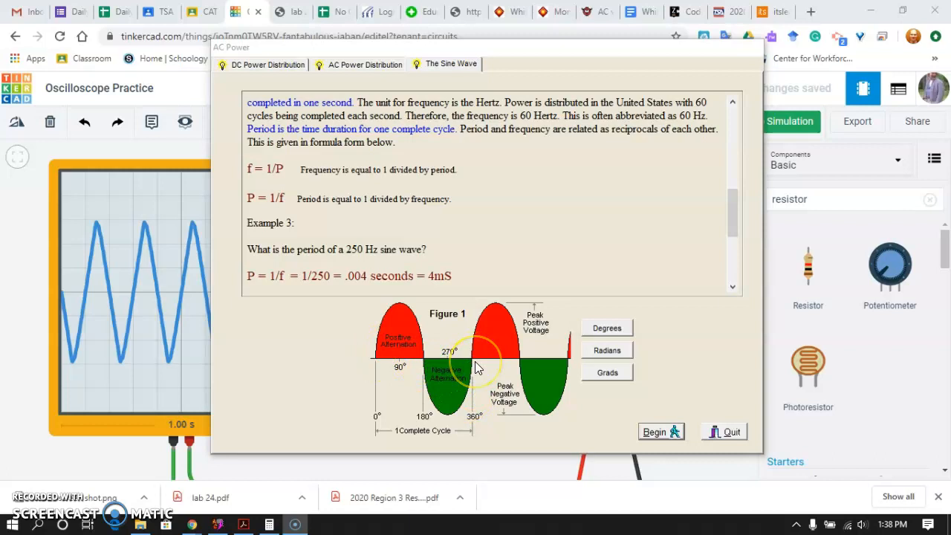
mouse_move(106, 454)
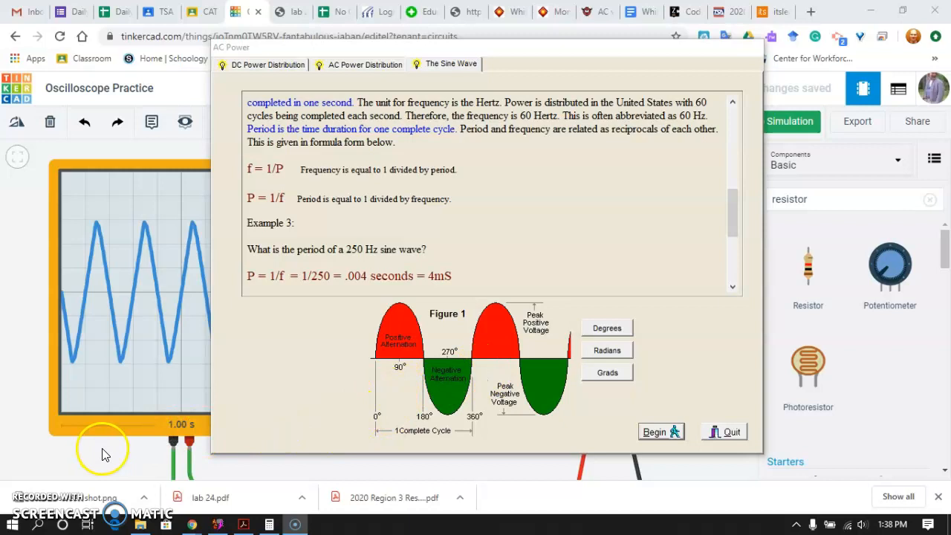
left_click(654, 432)
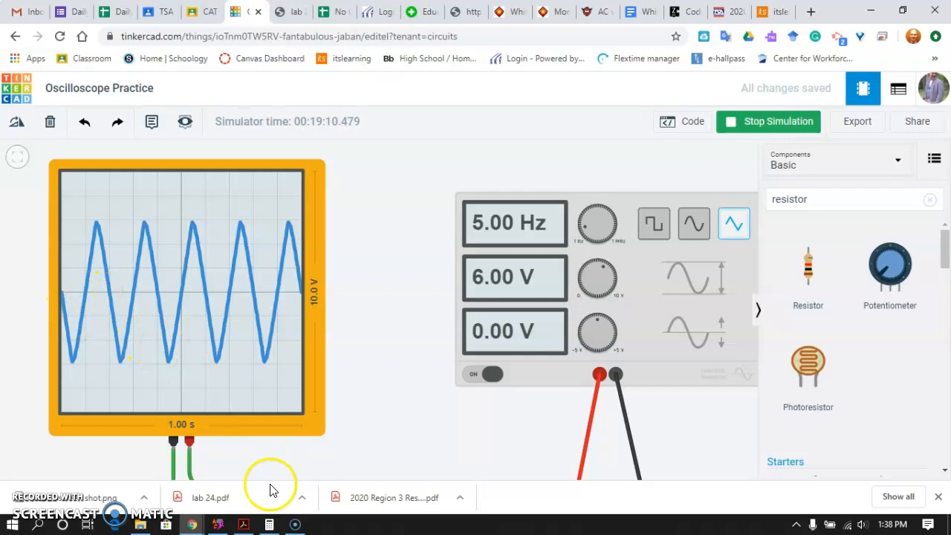
Step: Calculate 1 ÷ 5 = 0.2 and 1 ÷ 10 = 0.1, then return to the circuit
left_click(269, 525)
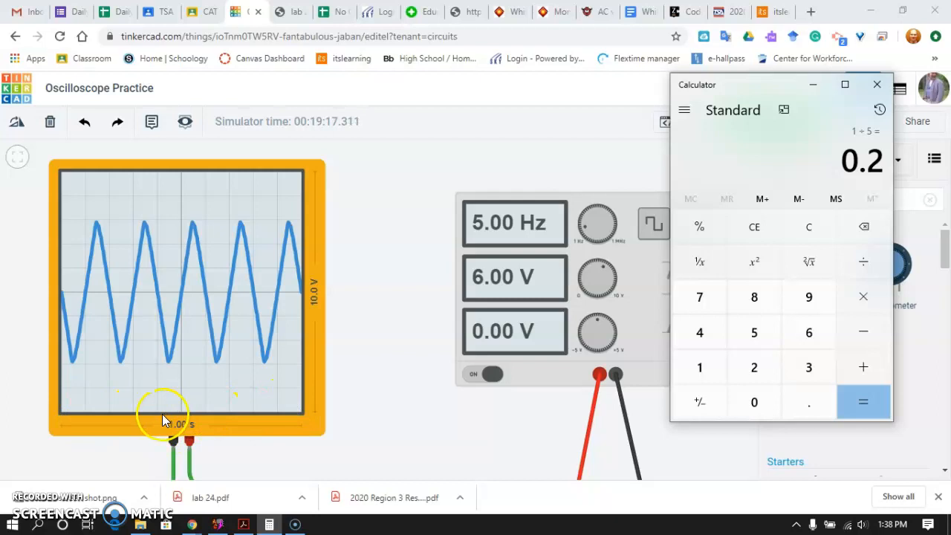
left_click(699, 367)
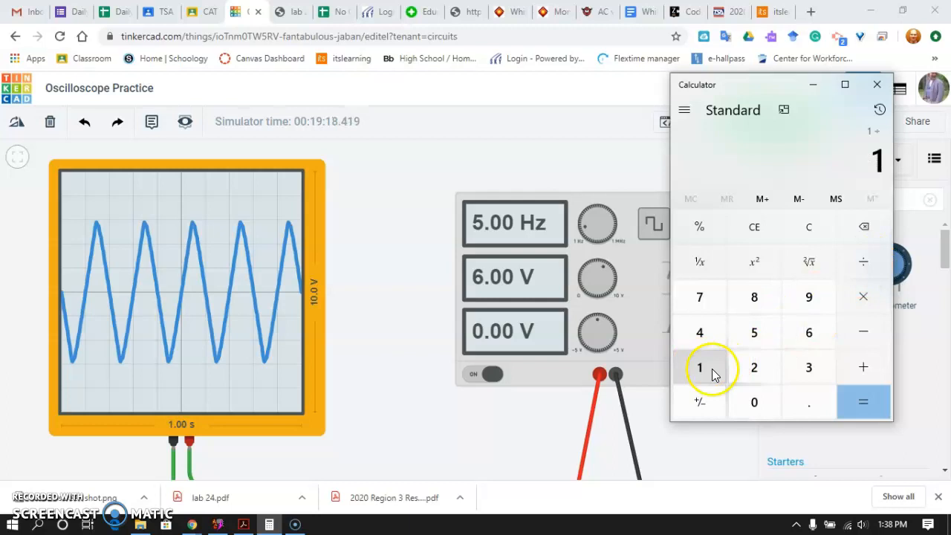
left_click(863, 401)
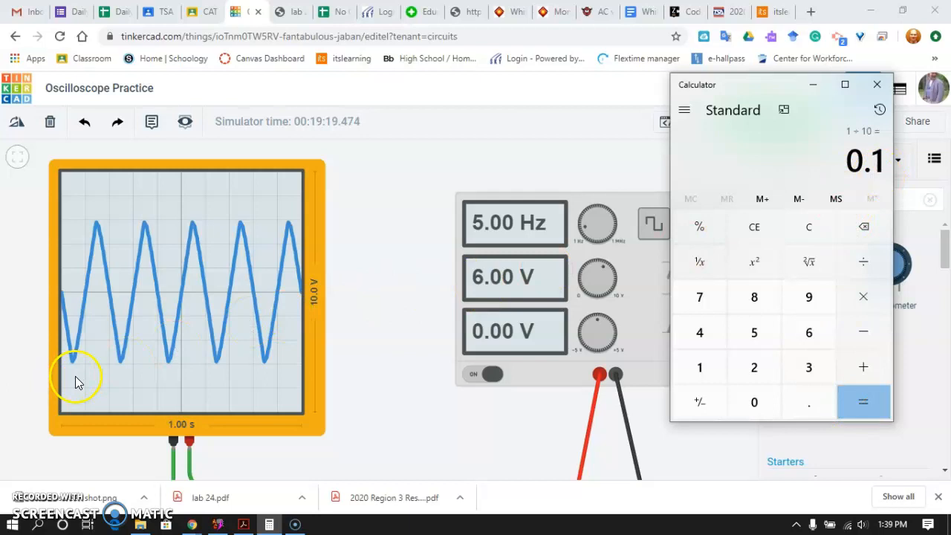
mouse_move(94, 383)
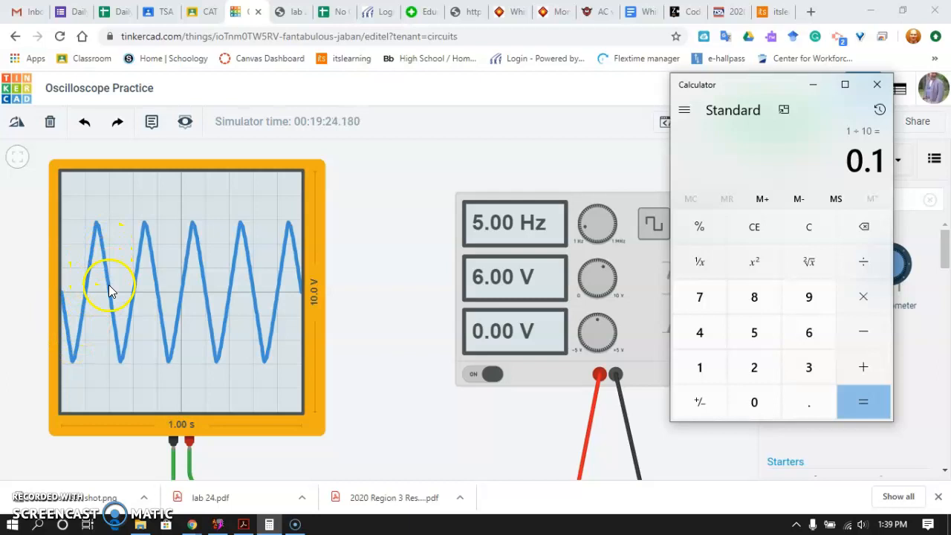
left_click(877, 84)
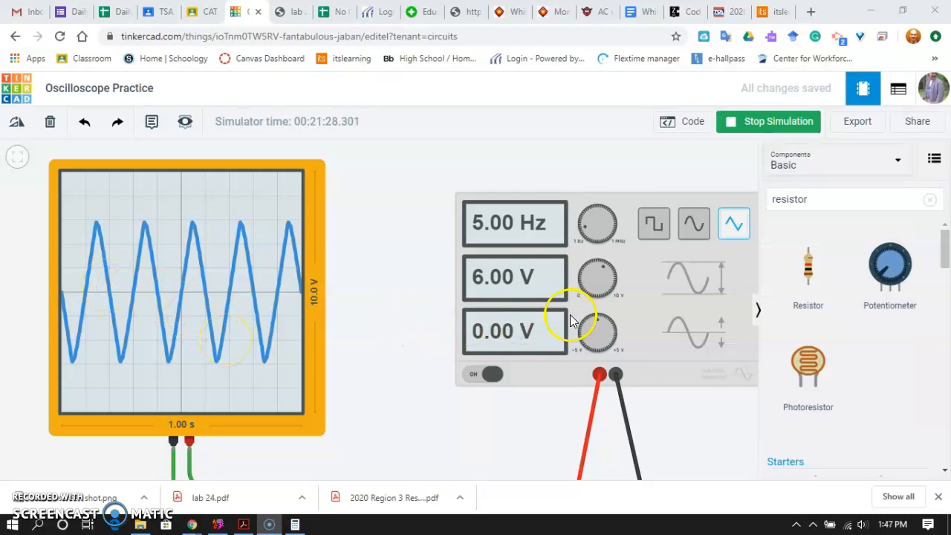
mouse_move(79, 372)
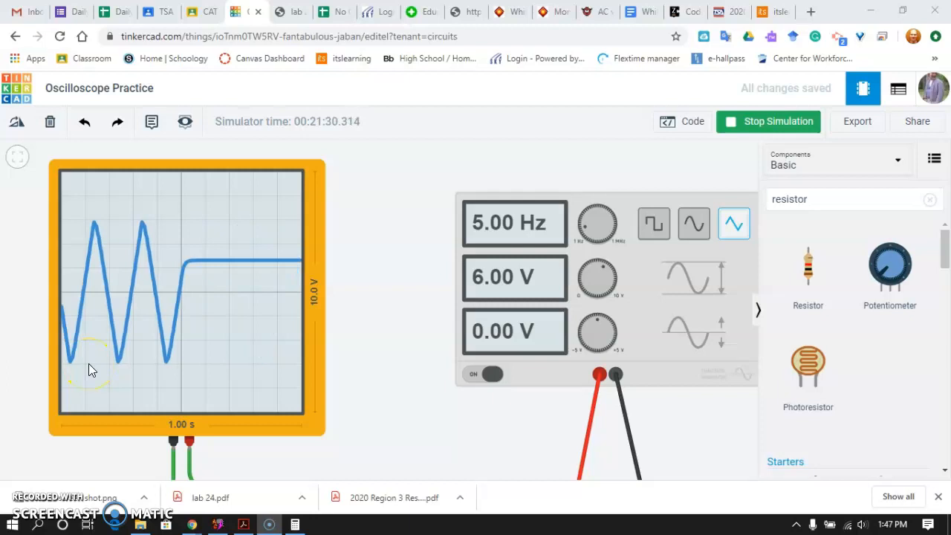
mouse_move(295, 525)
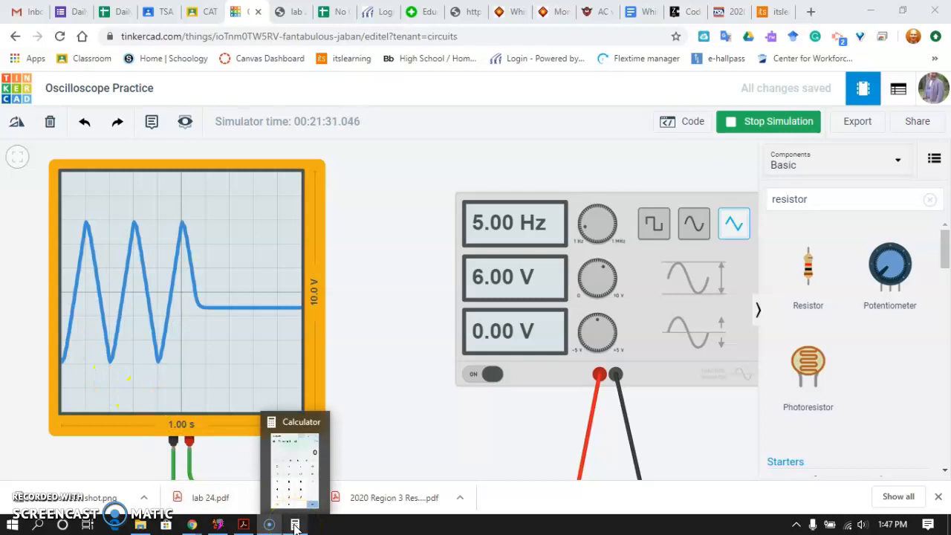
Step: Calculate 1 ÷ 0.2 = 5, matching the 5 Hz generator frequency
left_click(295, 526)
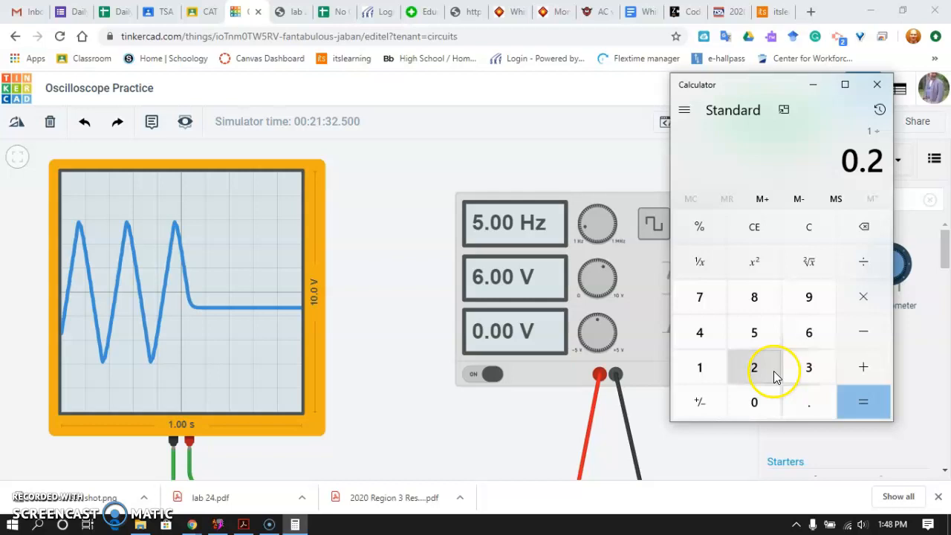
left_click(863, 401)
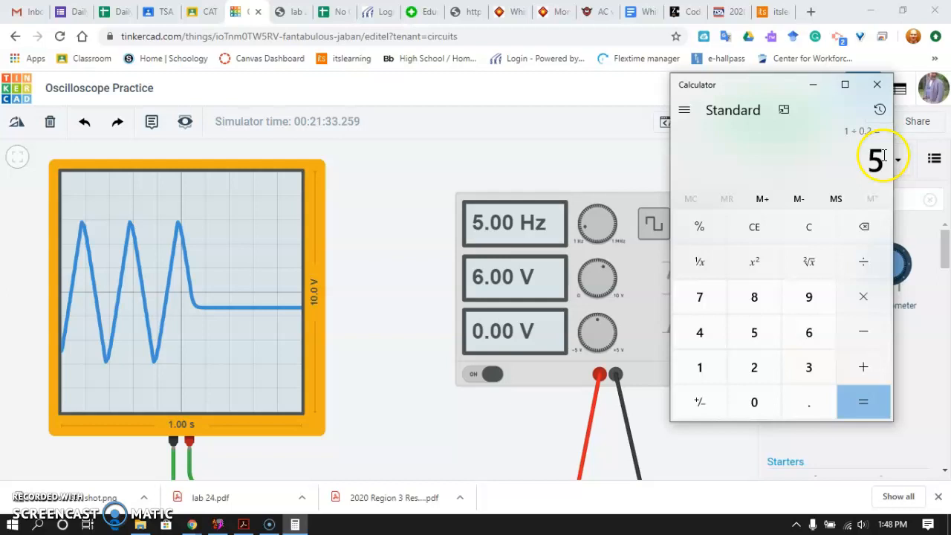